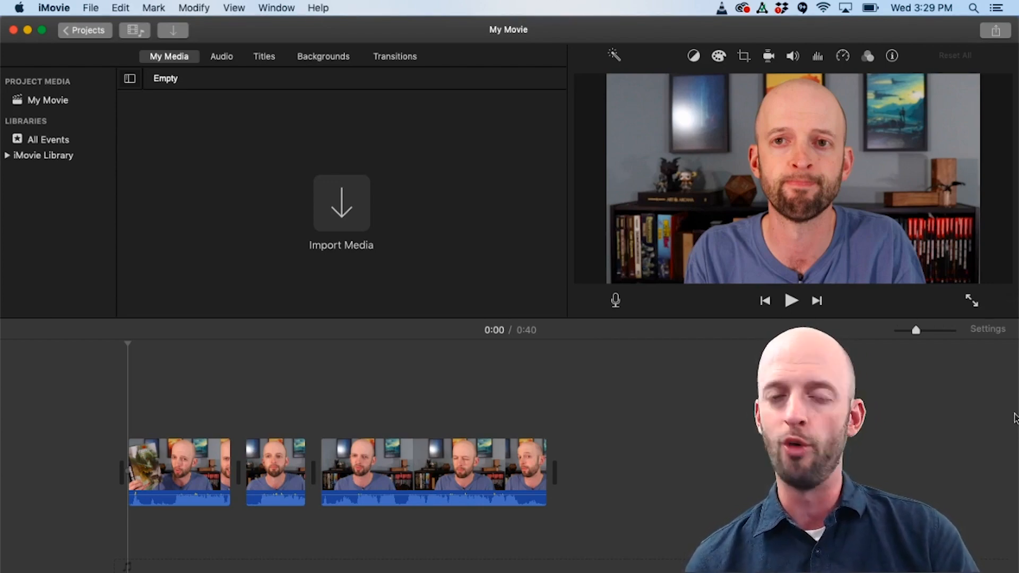
Show the Titles library and scroll through the available title thumbnails.
left_click(263, 55)
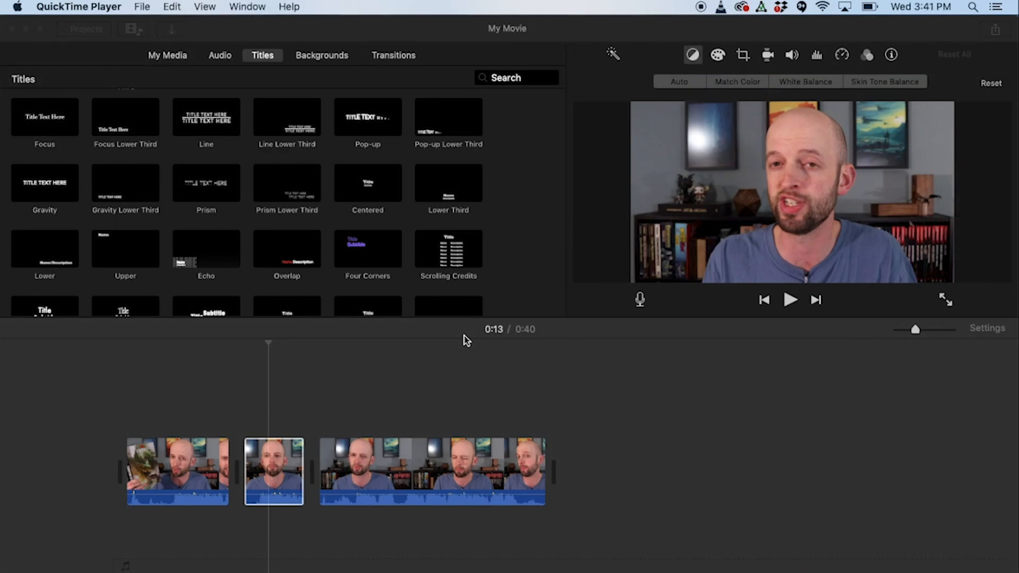
mouse_move(462, 348)
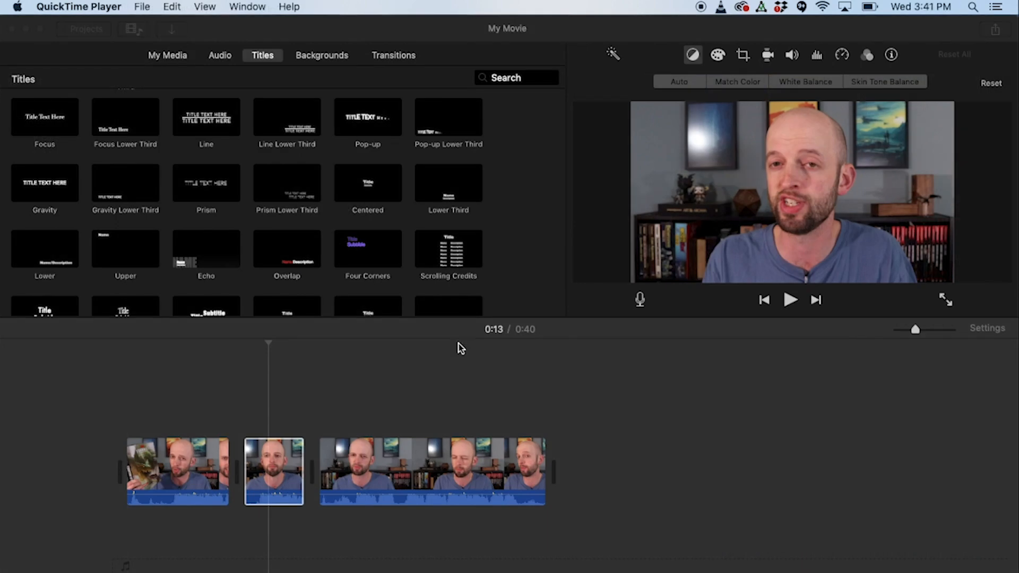
mouse_move(125, 130)
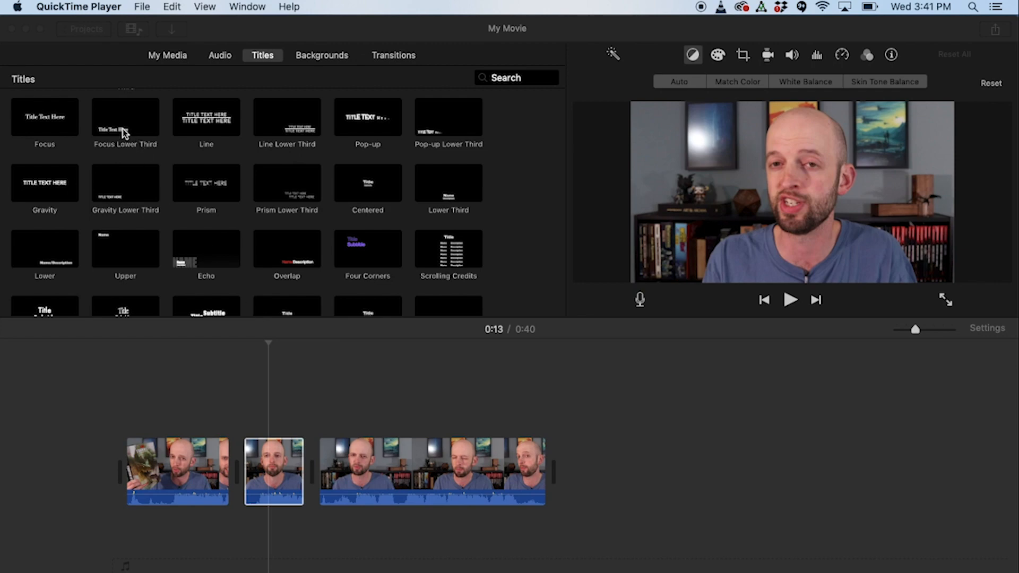
mouse_move(99, 115)
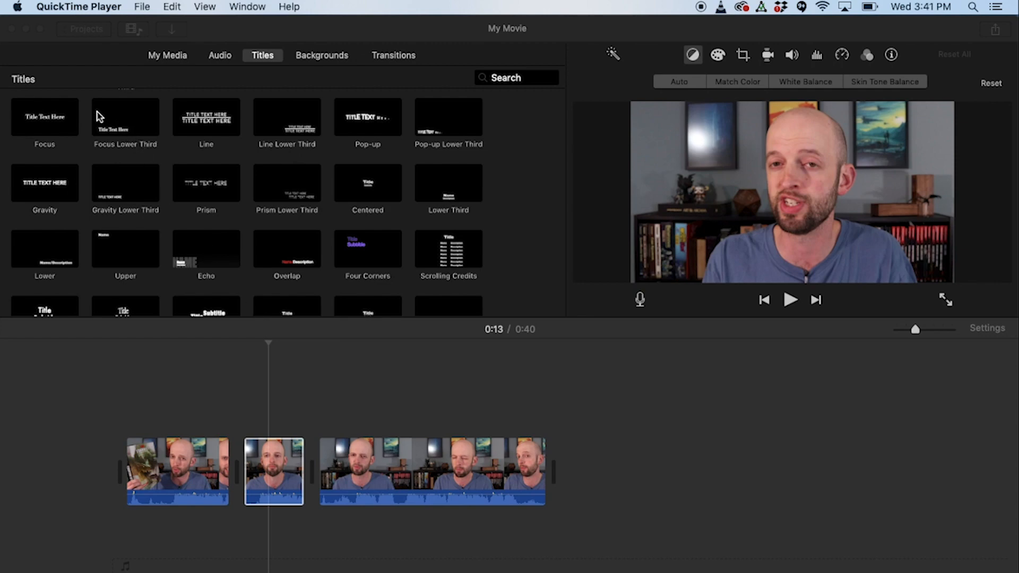
mouse_move(123, 121)
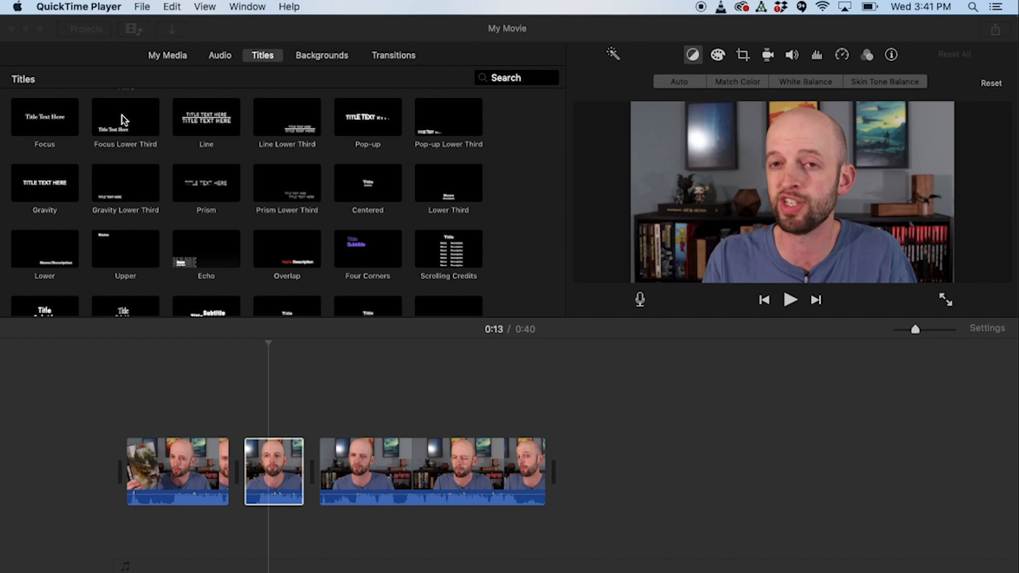
scroll("down", 3)
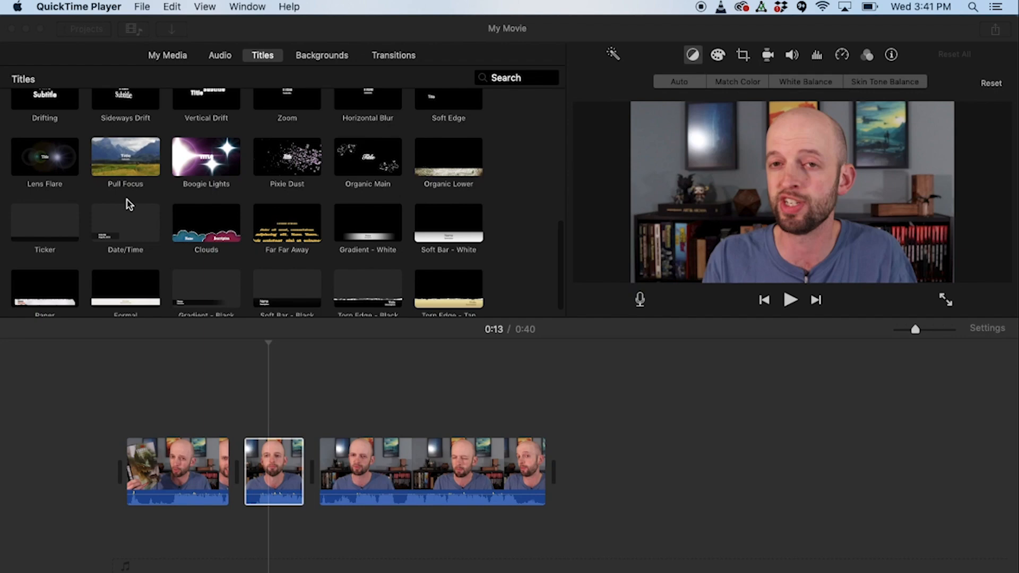
scroll("up", 3)
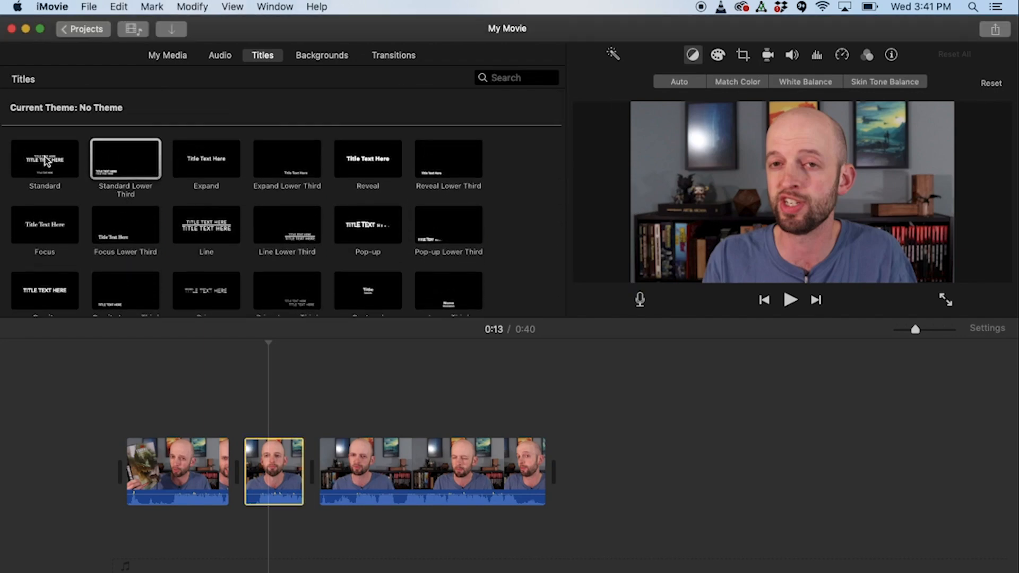
left_click(45, 159)
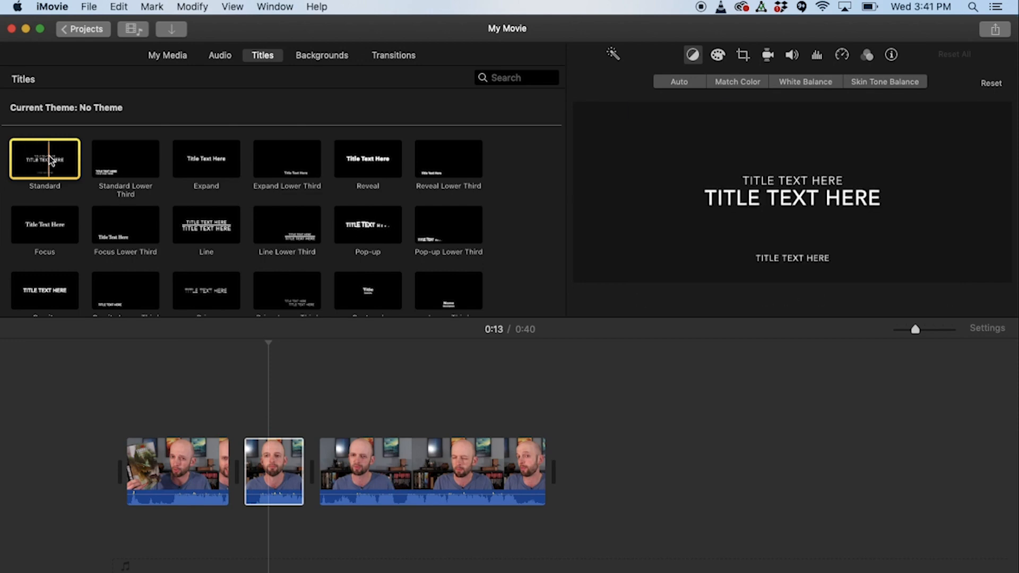
mouse_move(78, 173)
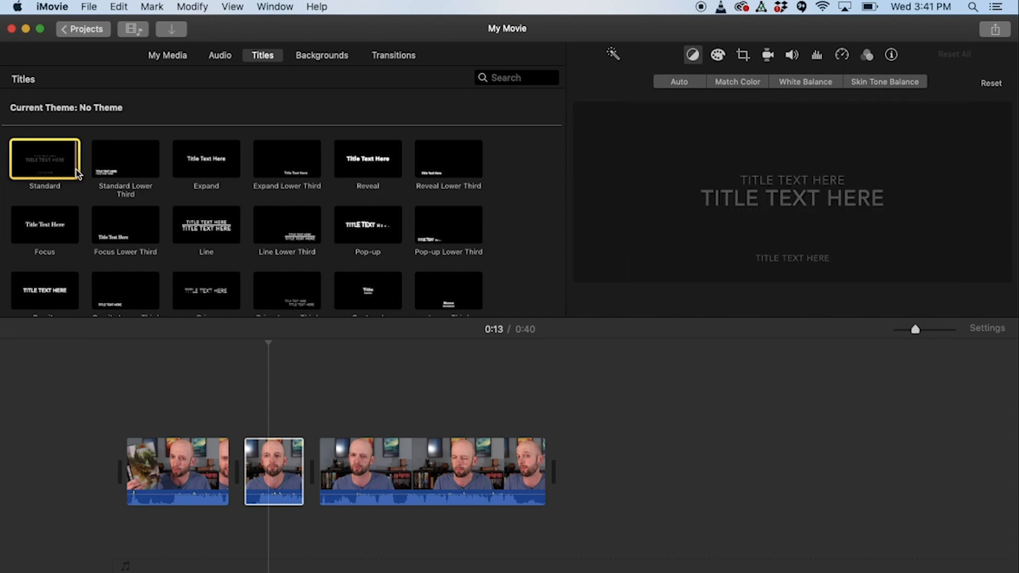
mouse_move(125, 158)
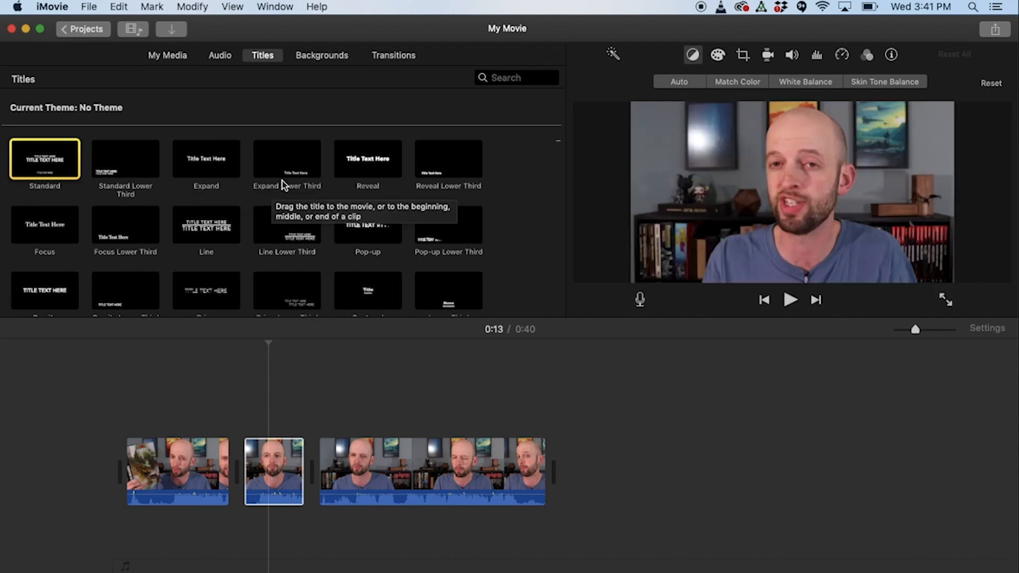
mouse_move(367, 158)
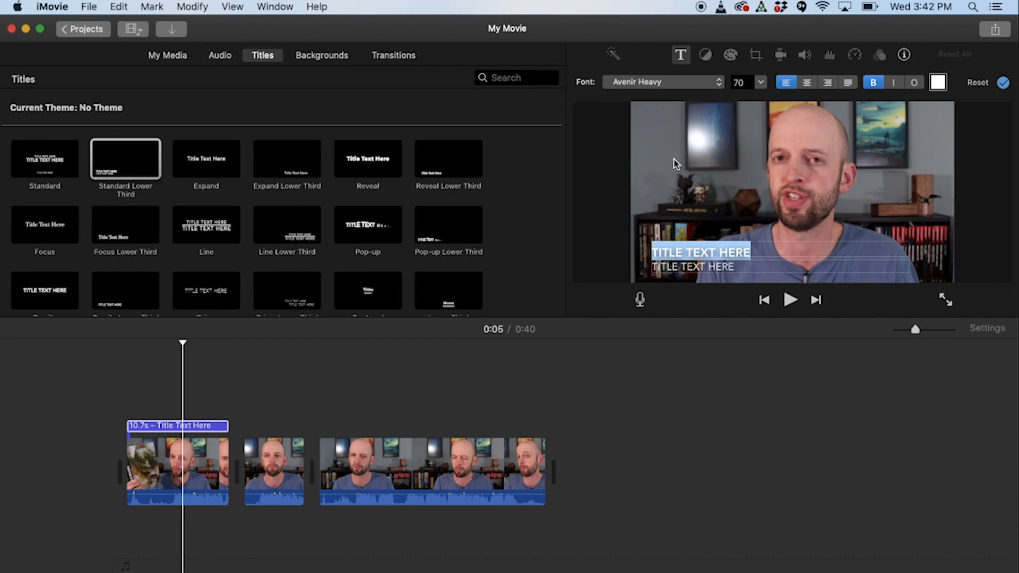
Scroll the titles library while placing the lower-third and second titles.
scroll("down", 3)
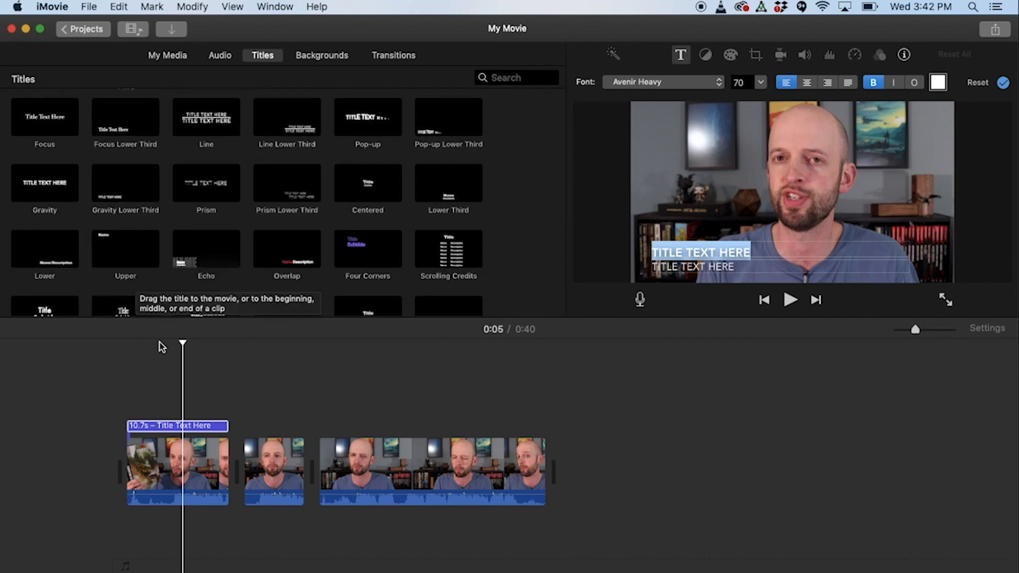
mouse_move(142, 317)
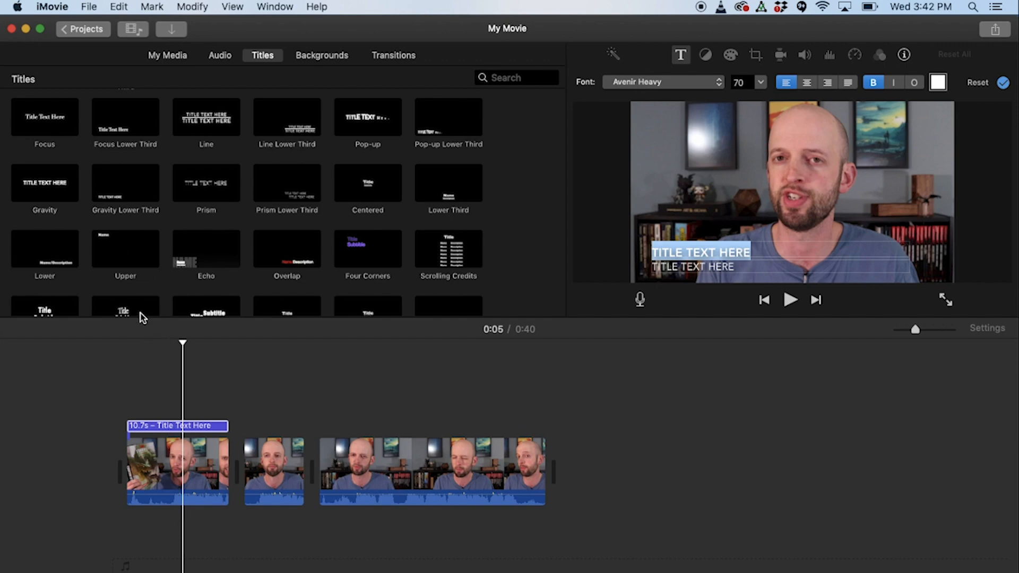
mouse_move(124, 251)
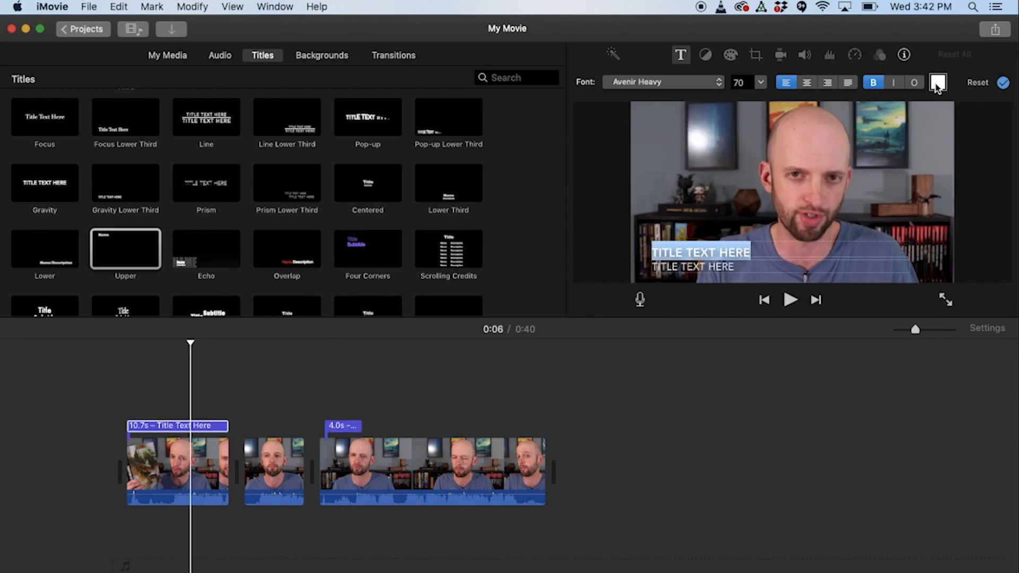
mouse_move(938, 84)
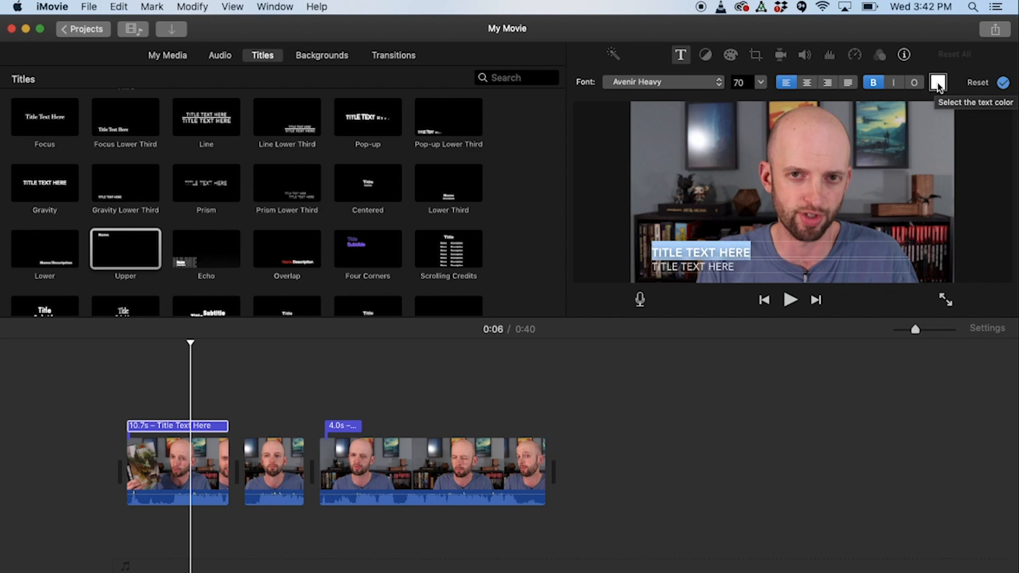
Try Chalkduster, then set the lower-third title's font to Helvetica Neue Bold.
left_click(937, 83)
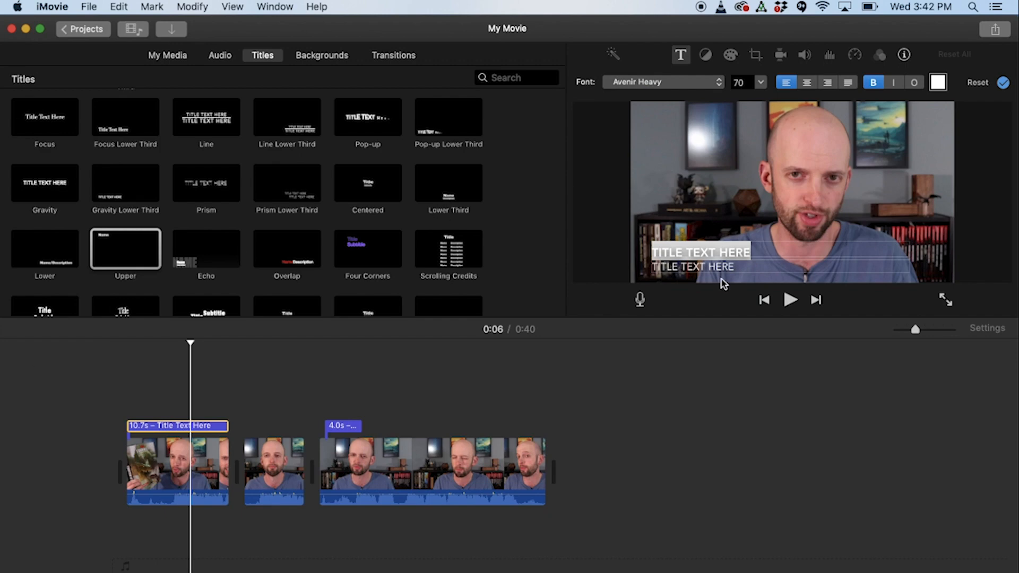
mouse_move(216, 435)
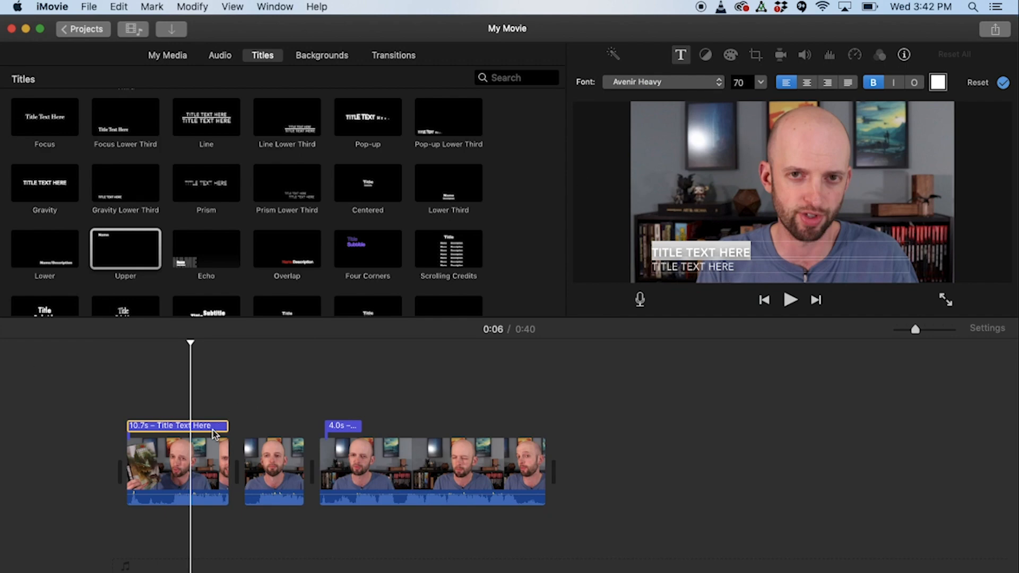
mouse_move(263, 424)
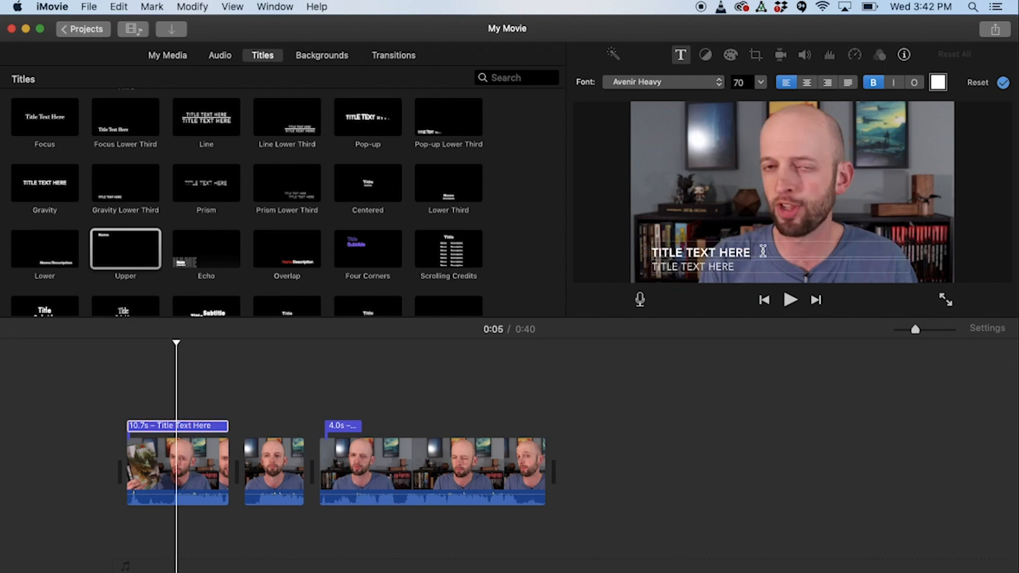
left_click(662, 81)
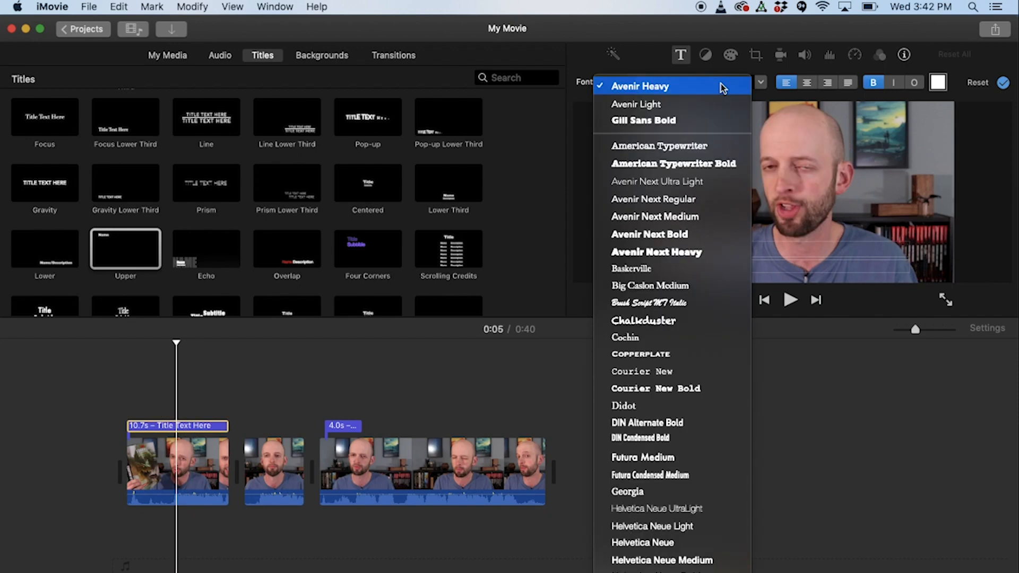
left_click(643, 320)
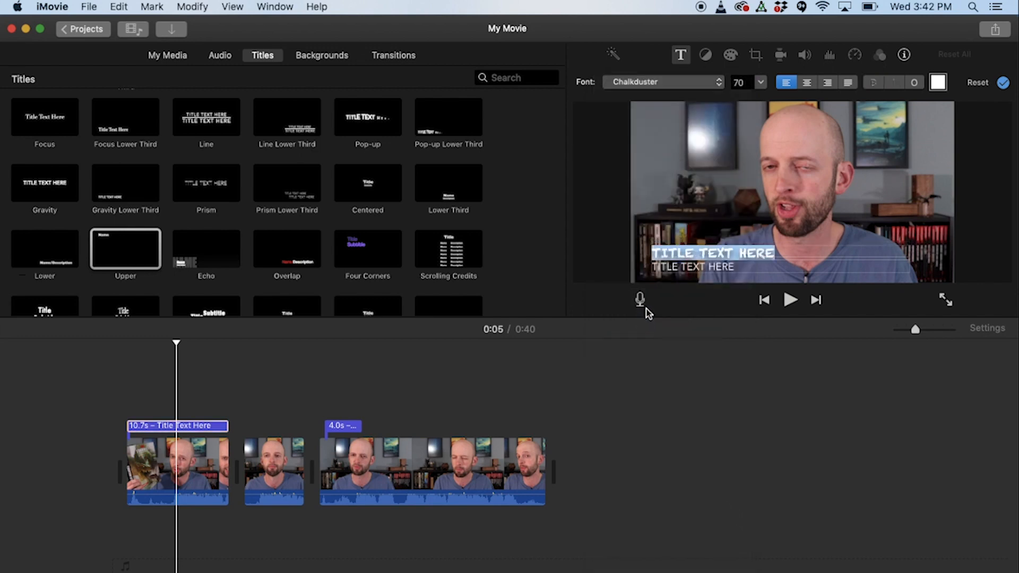
mouse_move(726, 170)
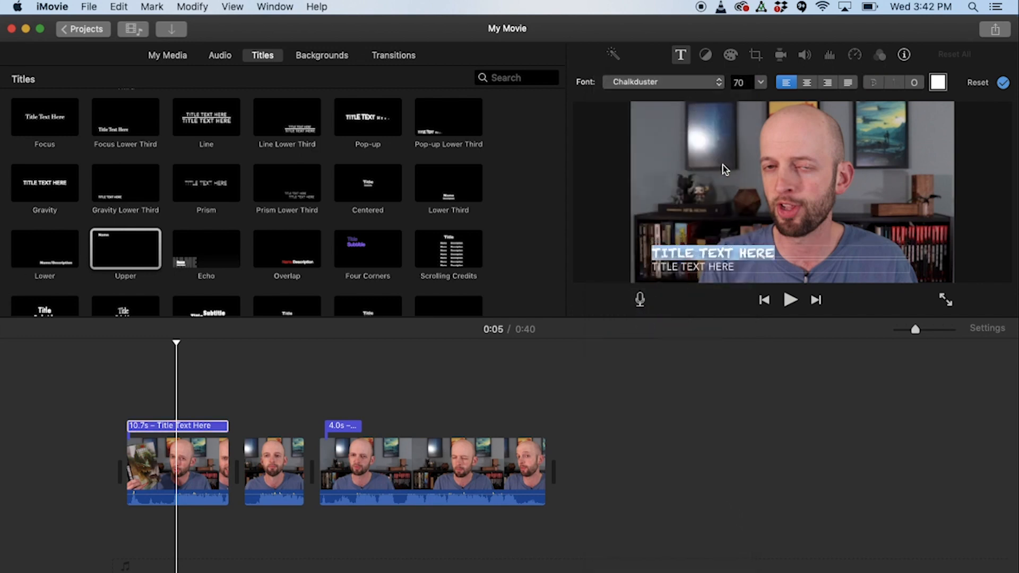
left_click(662, 81)
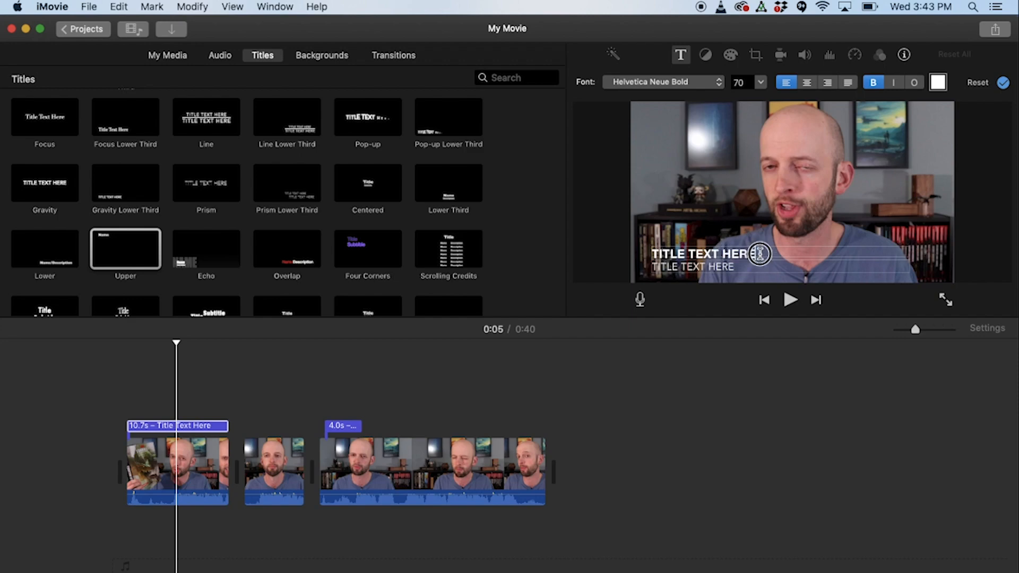
left_click(661, 82)
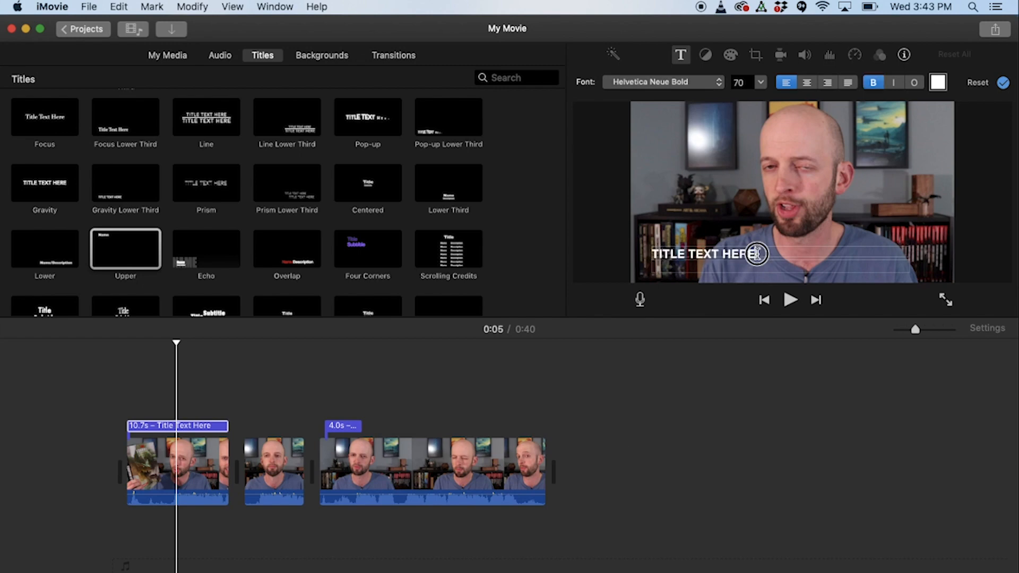
Finish editing so only TITLE TEXT HERE remains, then scroll the titles library.
left_click(755, 254)
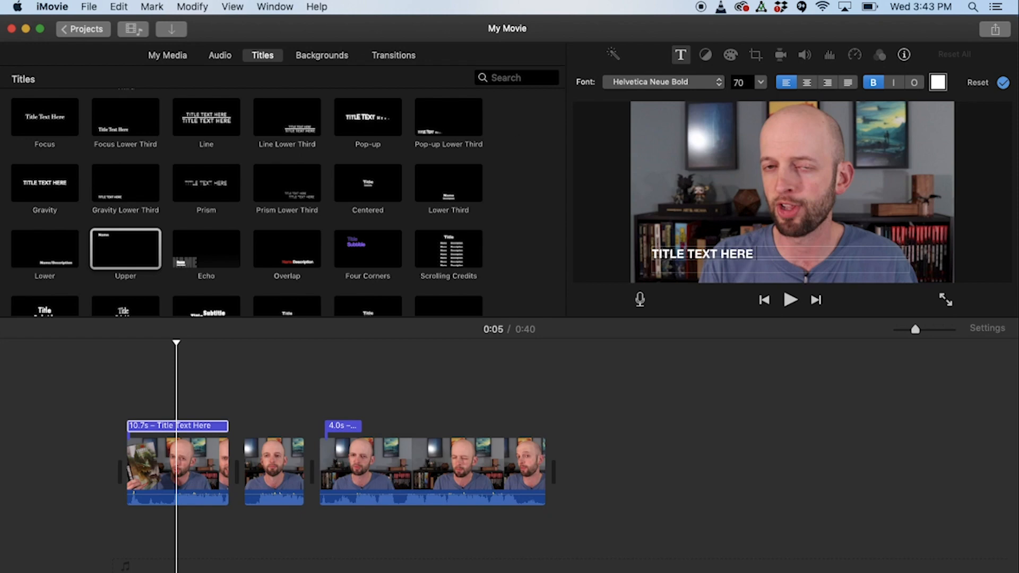
mouse_move(152, 383)
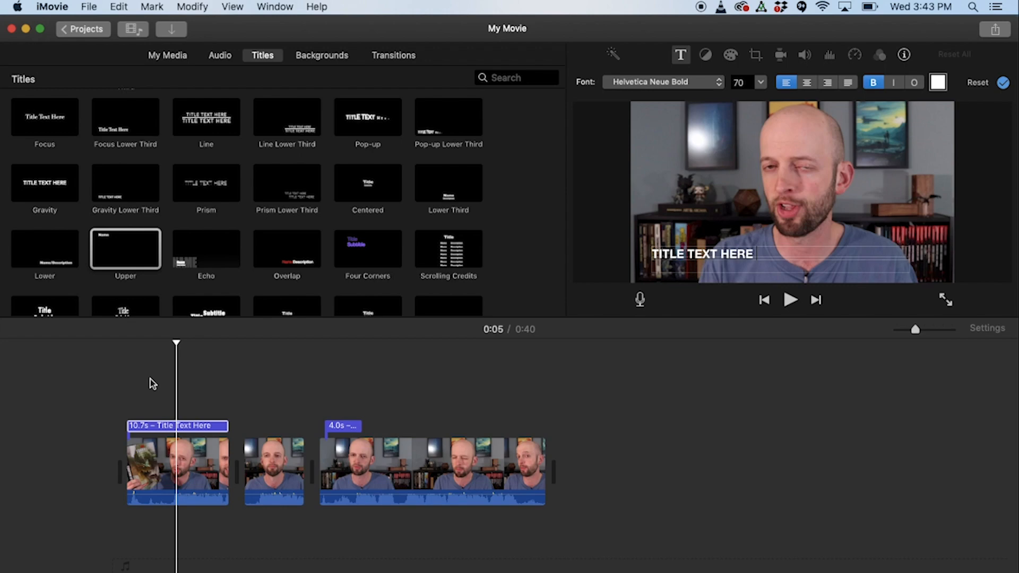
scroll("down", 3)
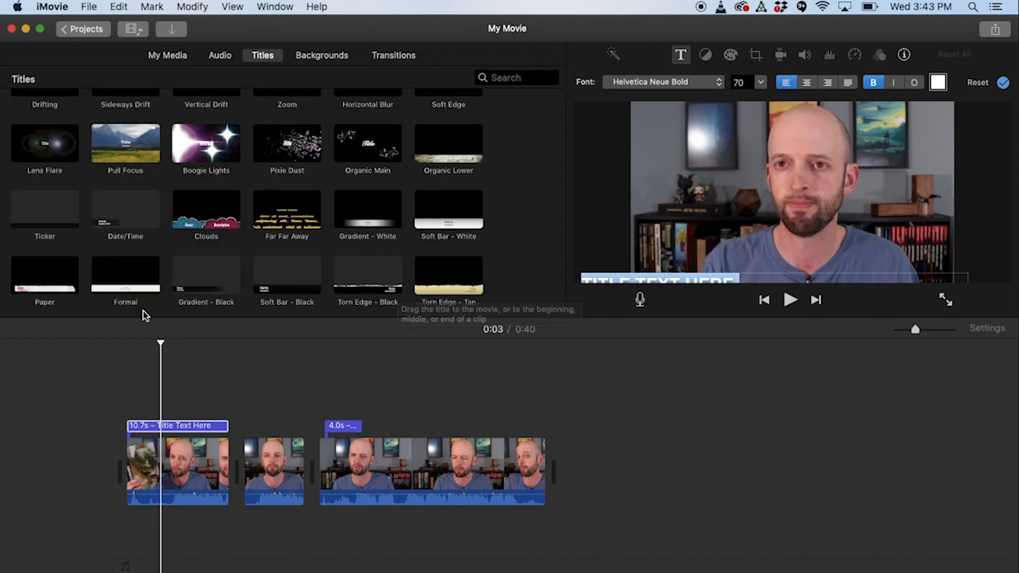
mouse_move(144, 323)
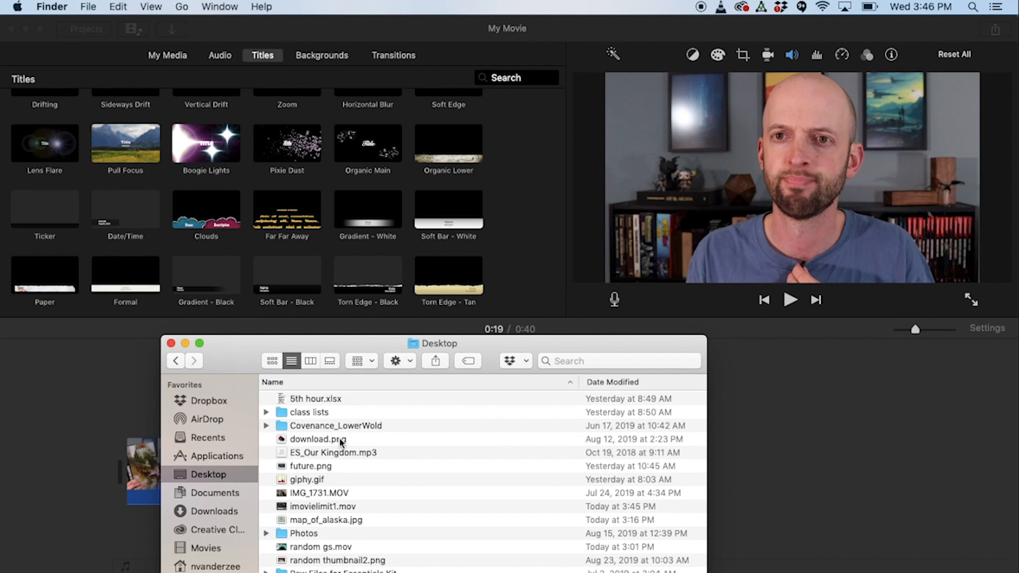
mouse_move(321, 453)
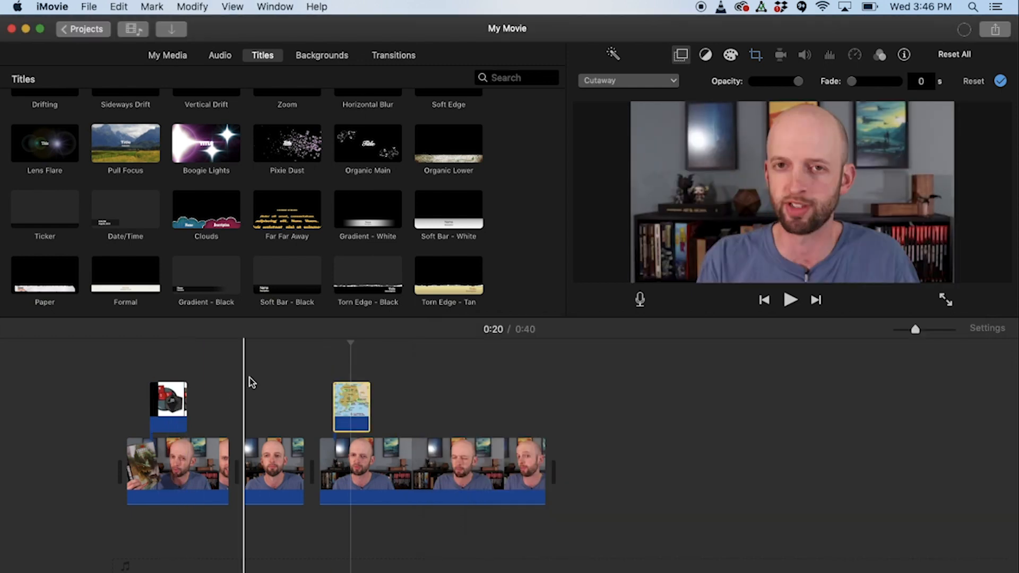
Set the dice graphic overlay clip to Picture in Picture.
left_click(168, 406)
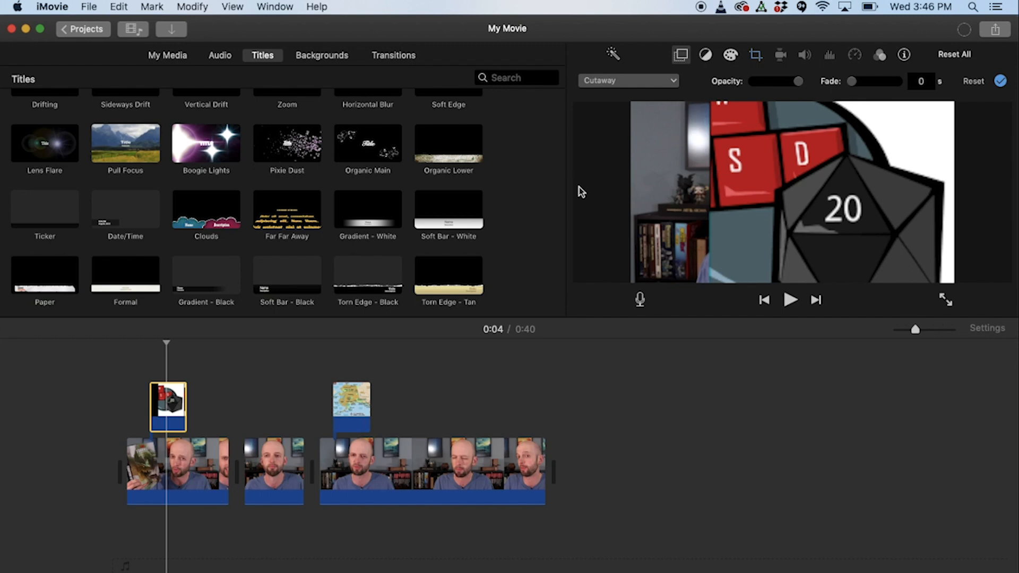
left_click(628, 81)
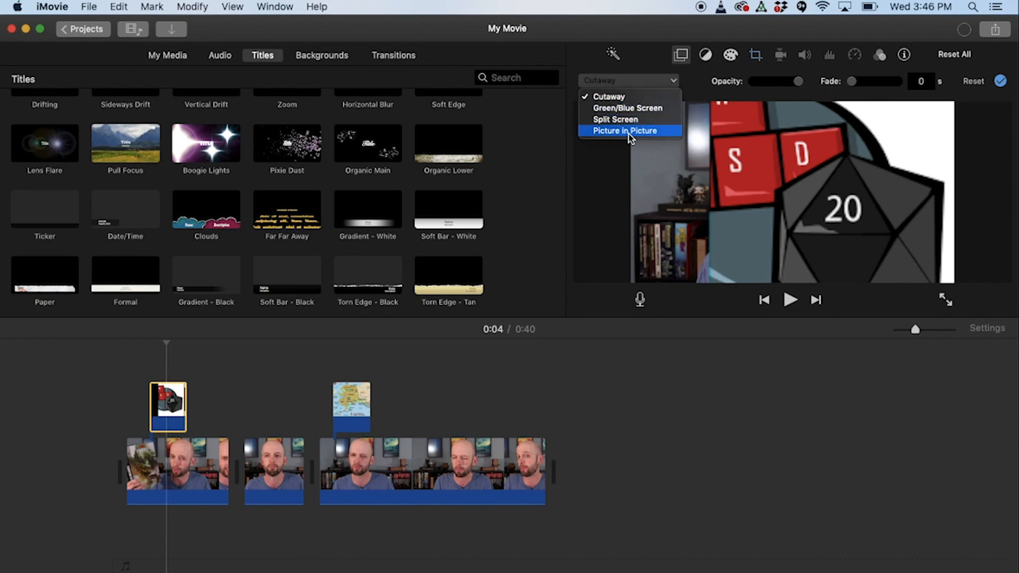
left_click(628, 130)
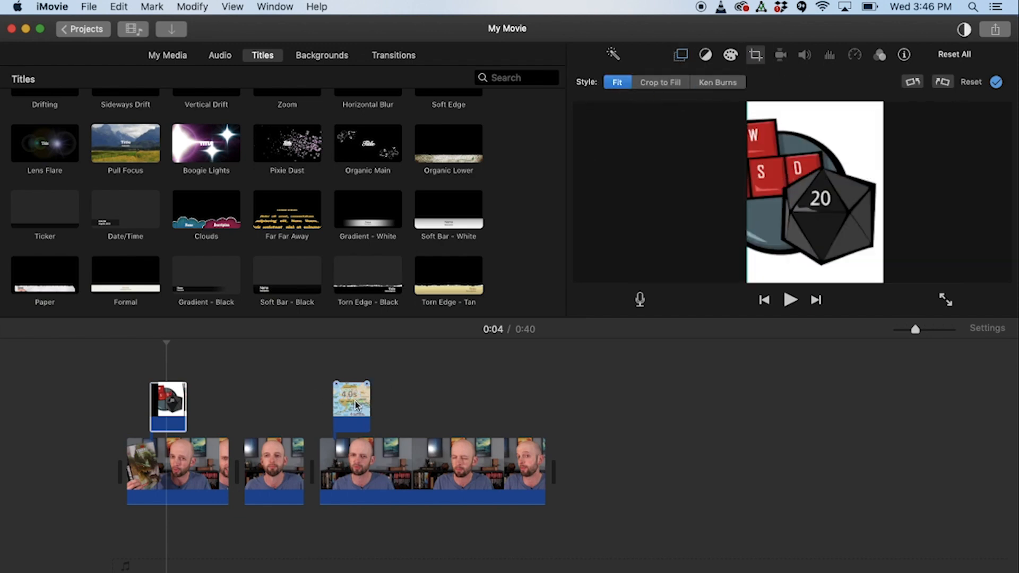
Switch the Alaska map overlay clip from Cutaway to Picture in Picture.
left_click(717, 82)
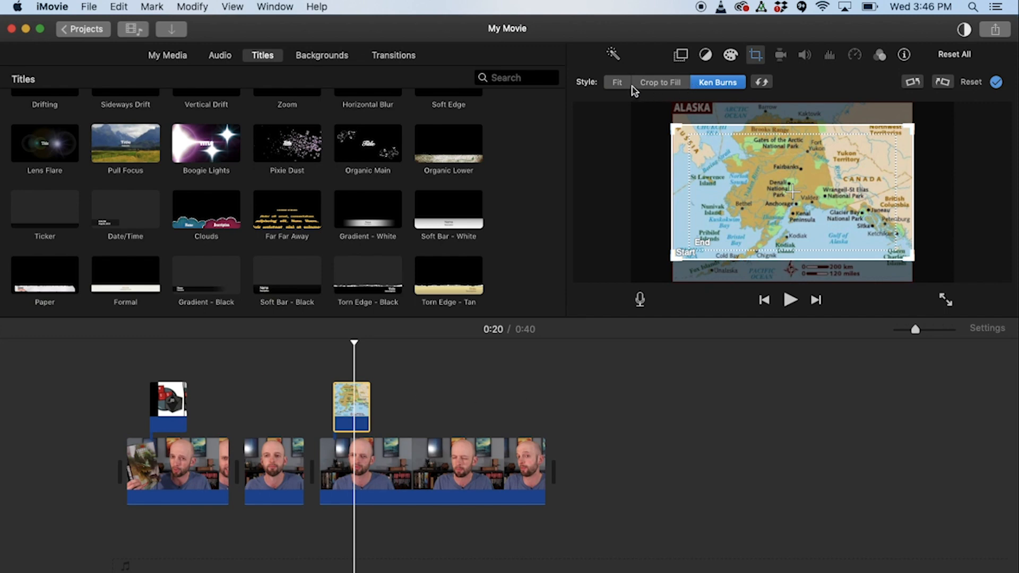
left_click(681, 54)
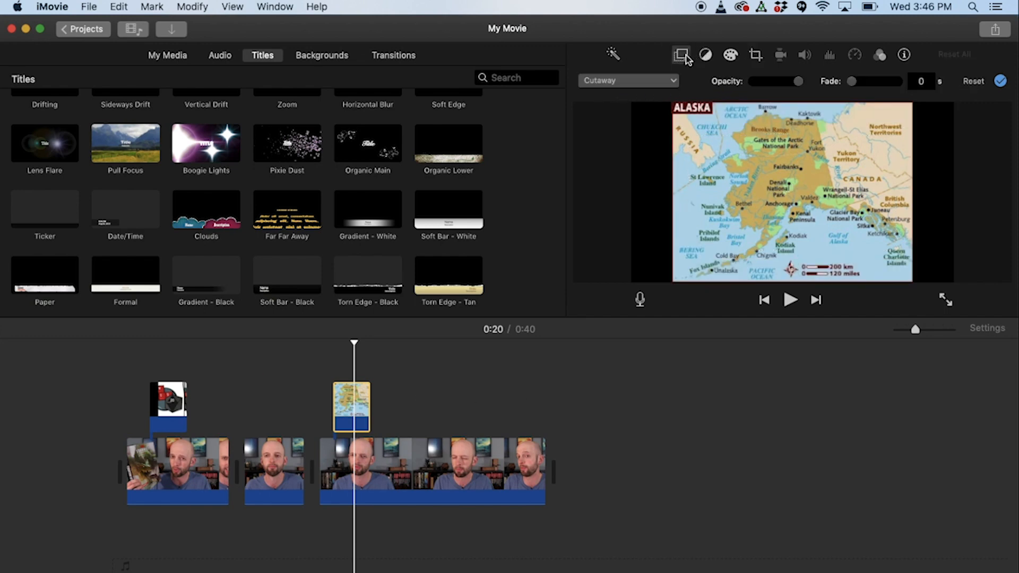
left_click(626, 81)
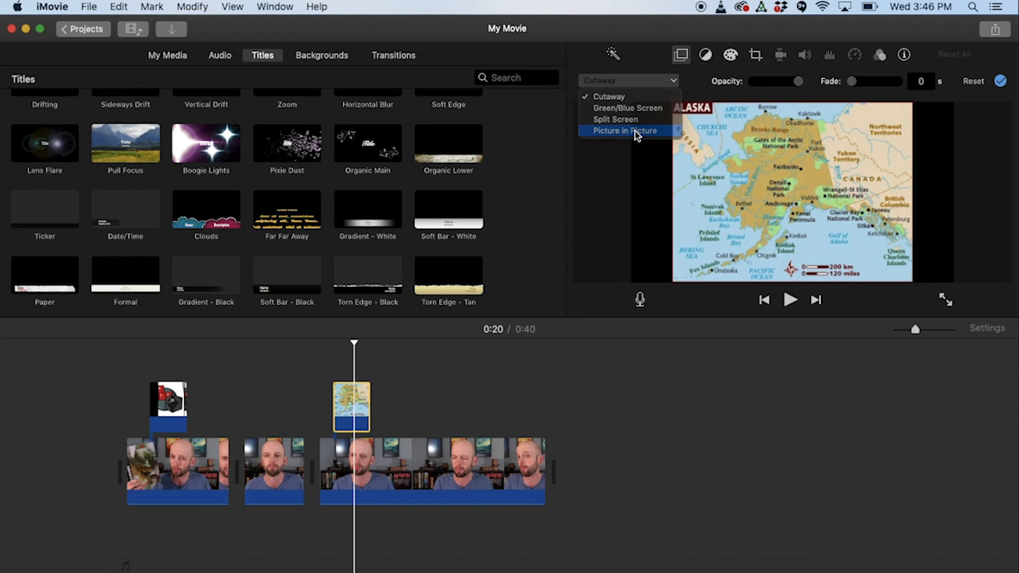
left_click(626, 130)
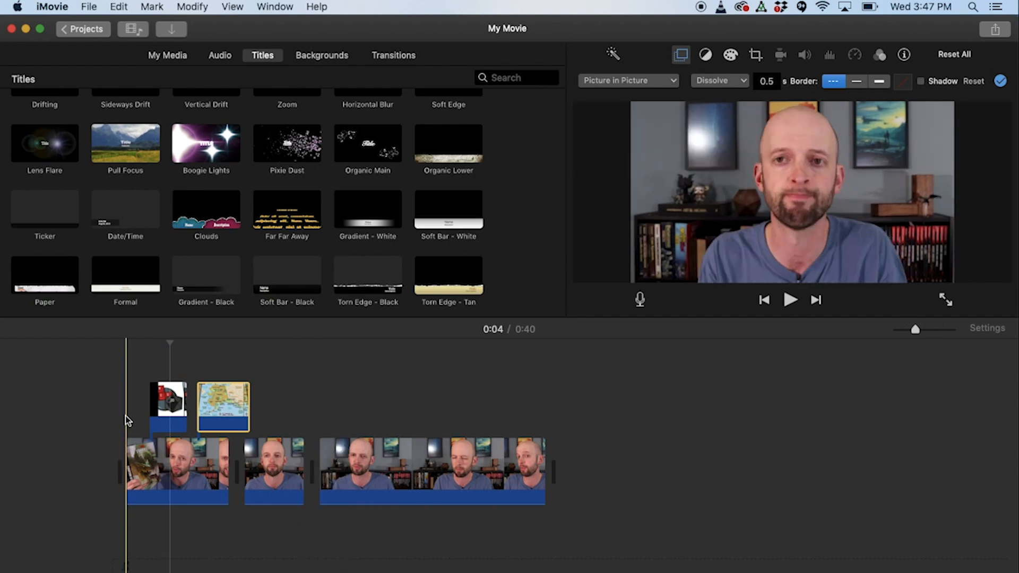
Select the map overlay clip in the timeline to reposition and lengthen it.
left_click(223, 408)
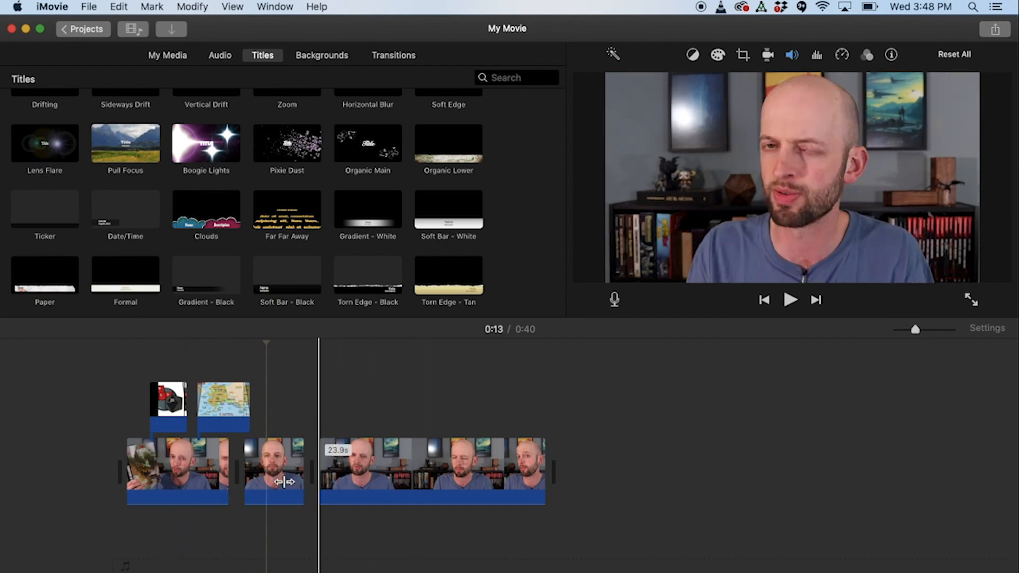
Select the long third talking-head clip and the overlay clip above the timeline.
left_click(416, 471)
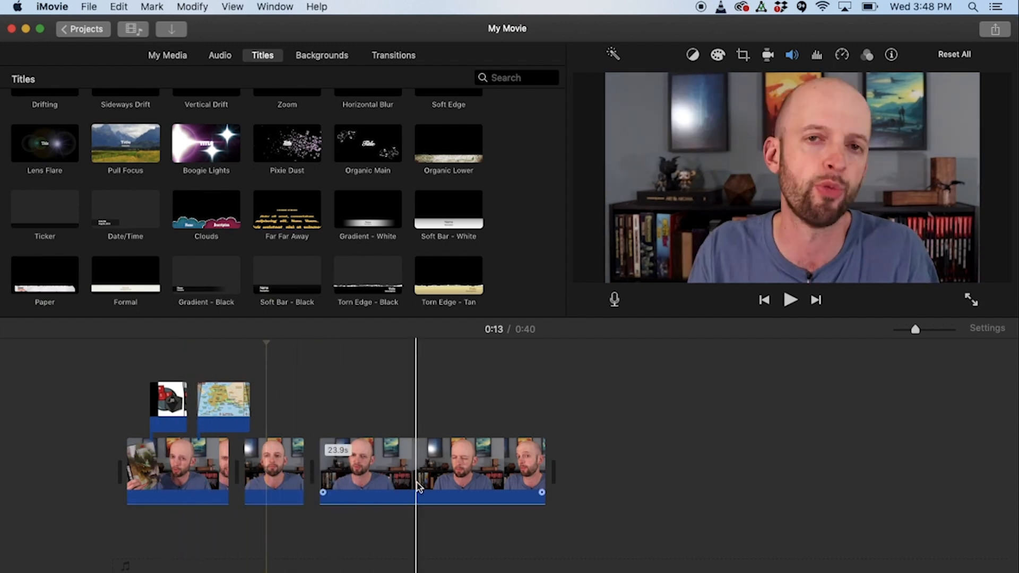
left_click(223, 403)
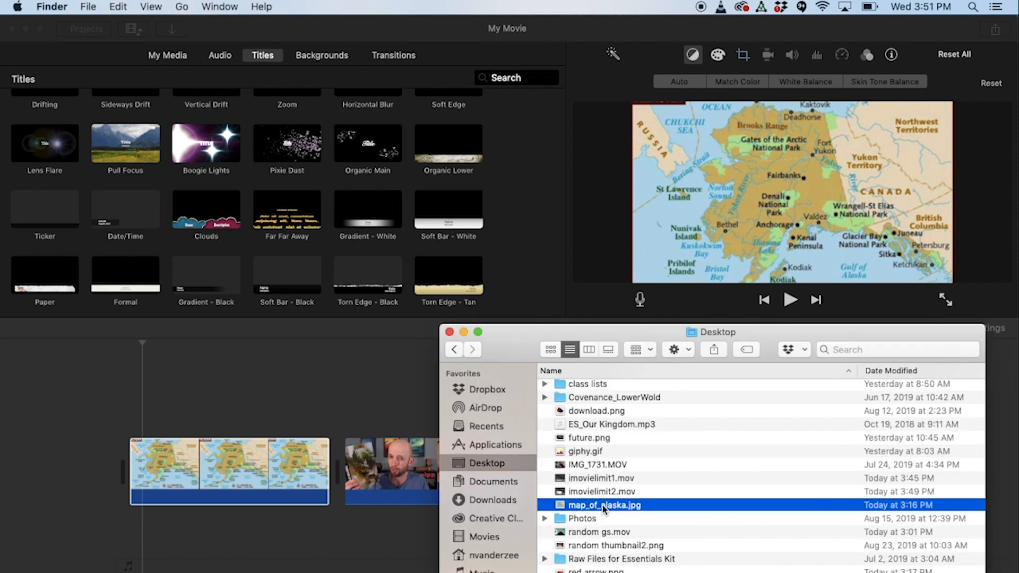
mouse_move(592, 496)
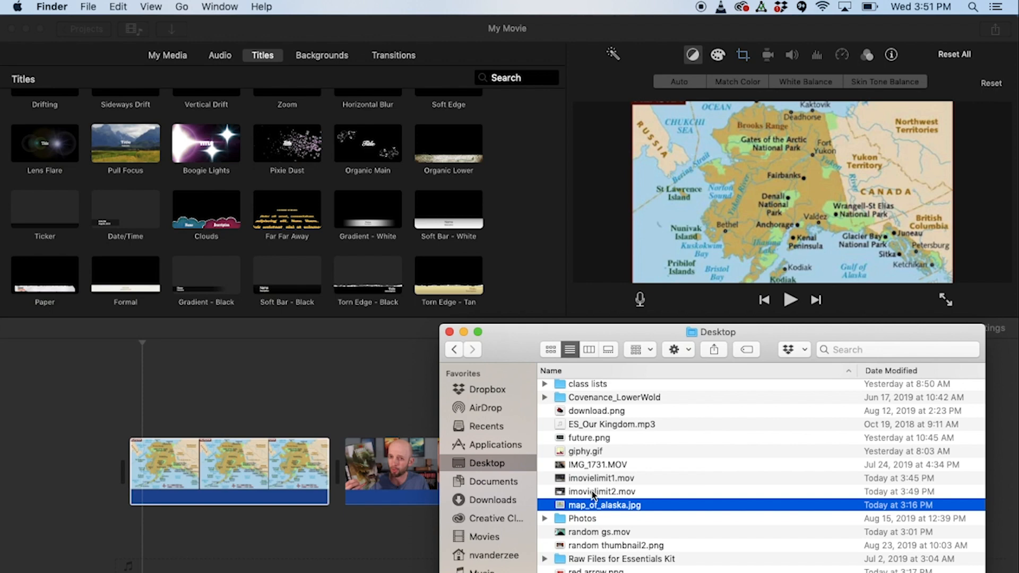
mouse_move(581, 513)
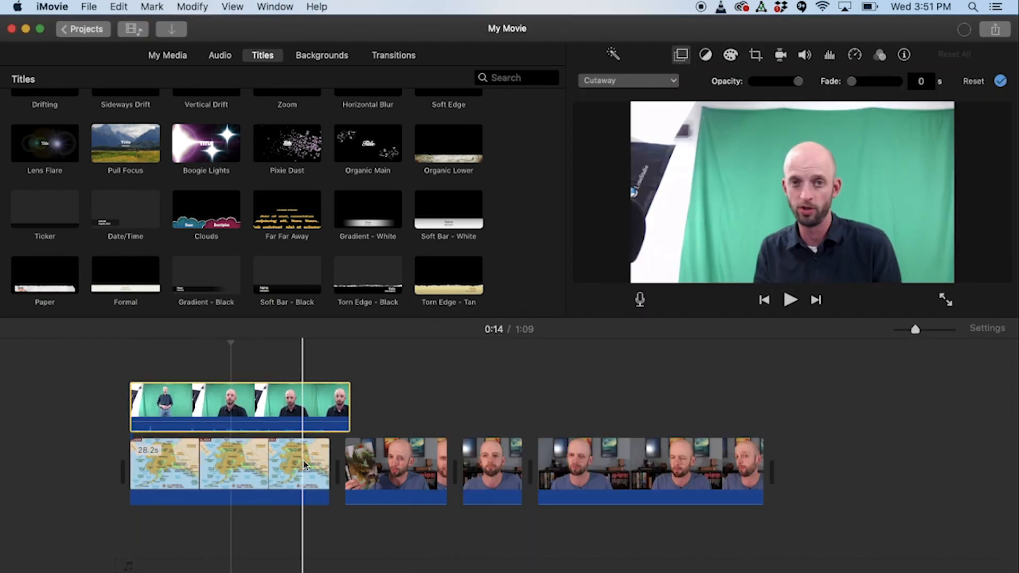
Apply Green/Blue Screen so the presenter is keyed over the Alaska map.
left_click(195, 471)
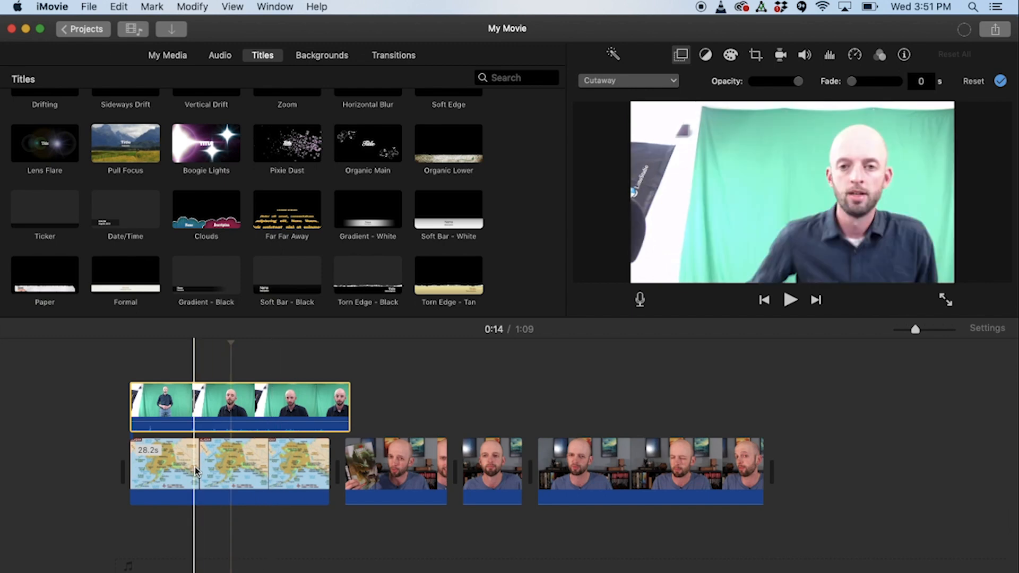
left_click(627, 80)
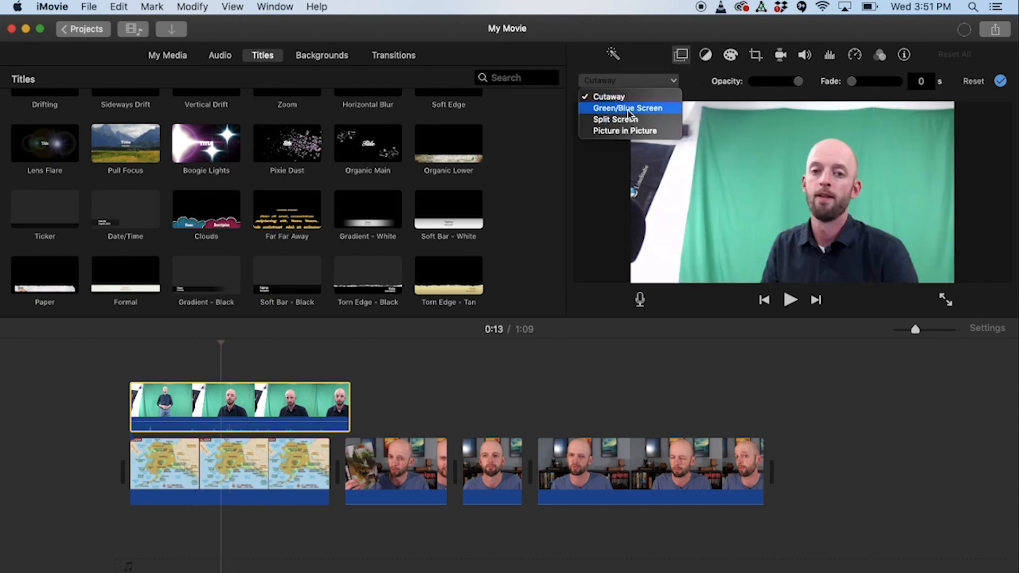
left_click(626, 108)
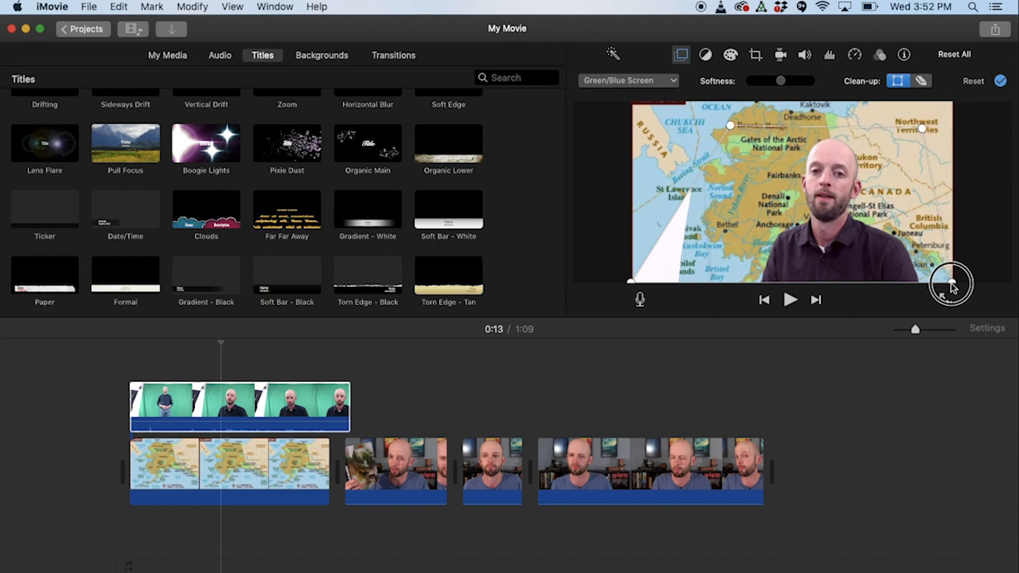
mouse_move(675, 285)
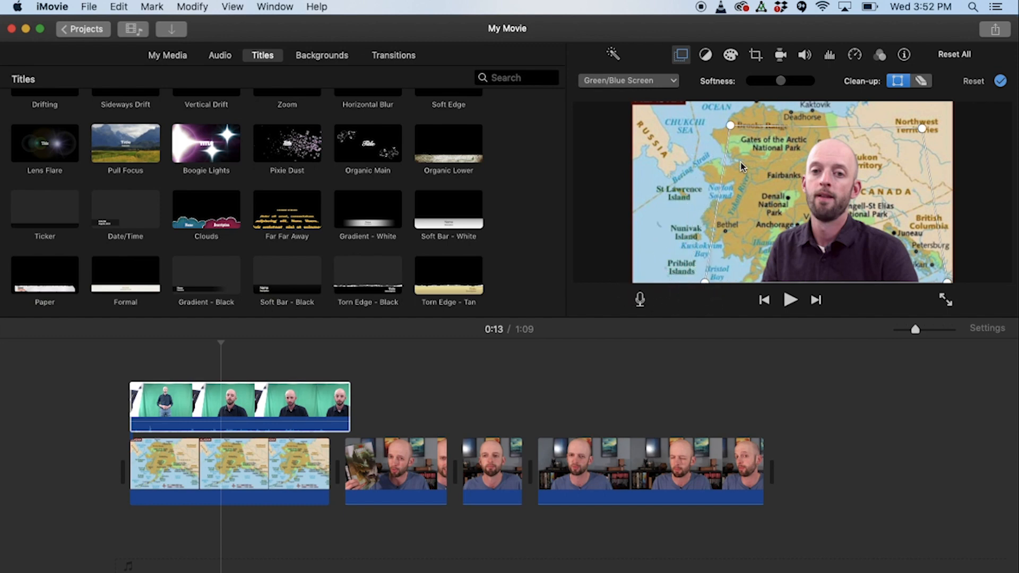
left_click(238, 406)
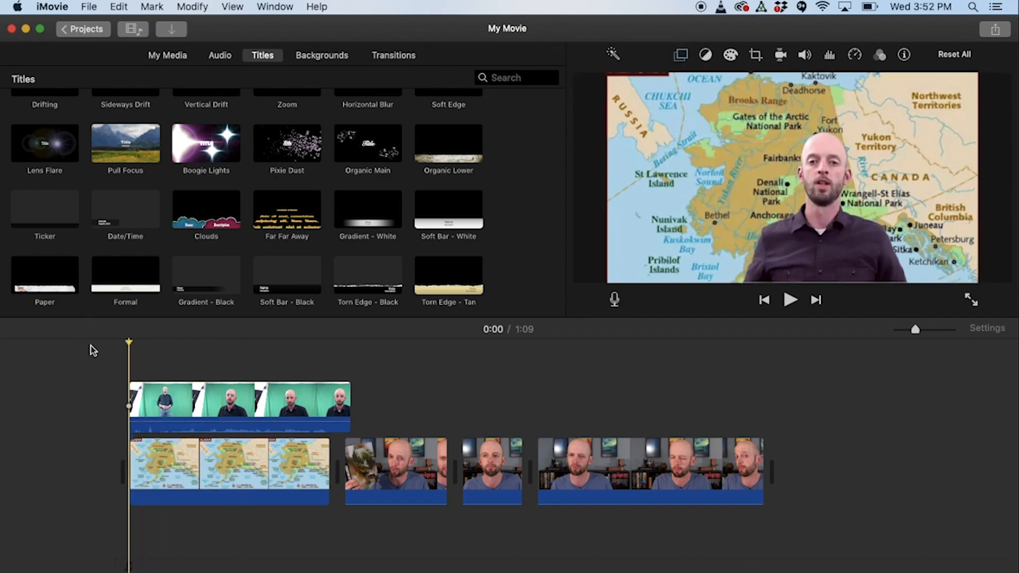
left_click(790, 300)
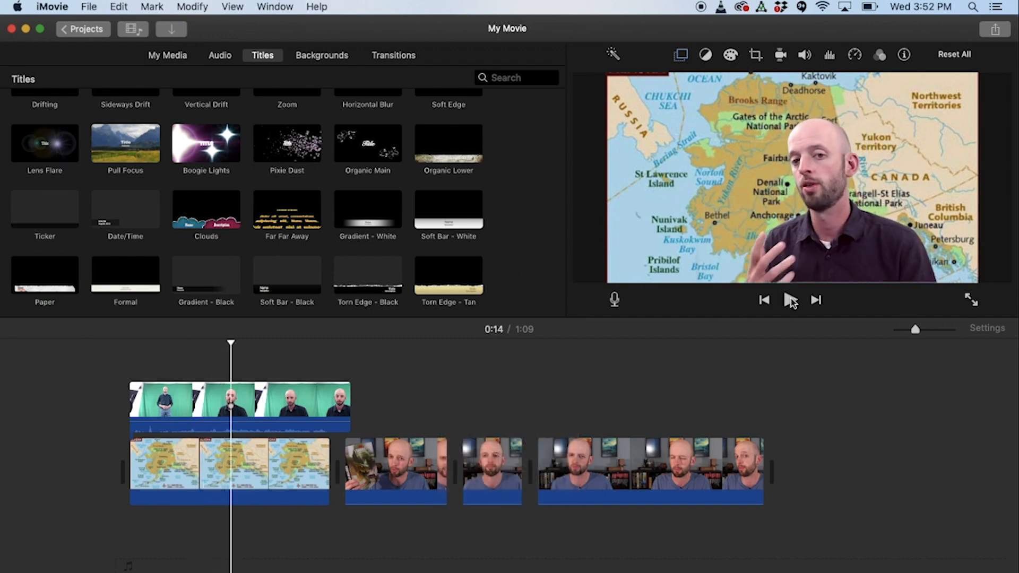
left_click(791, 300)
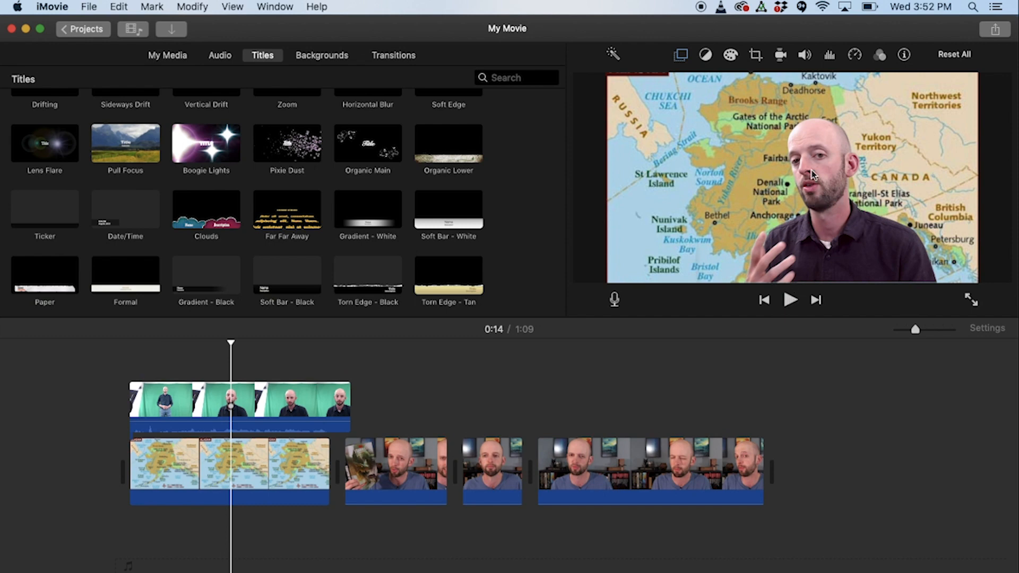
mouse_move(947, 262)
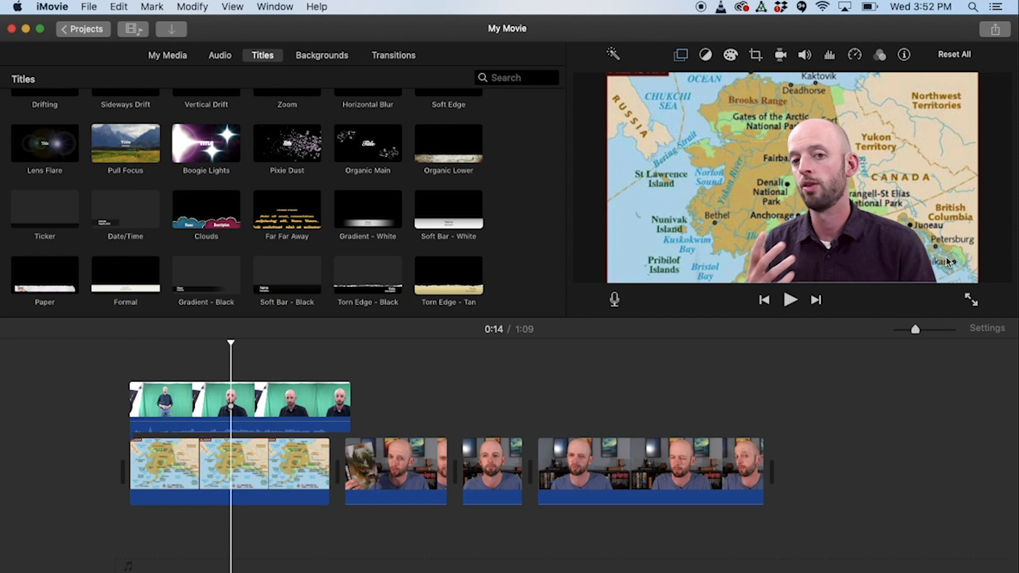
mouse_move(631, 254)
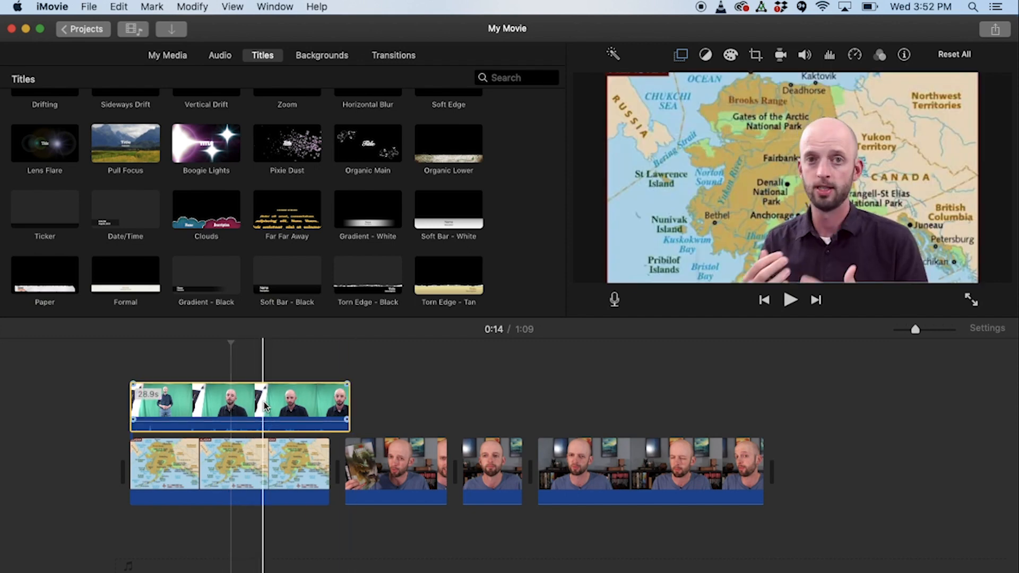
Change the green-screen clip's overlay style from Green/Blue Screen to Picture in Picture.
left_click(681, 54)
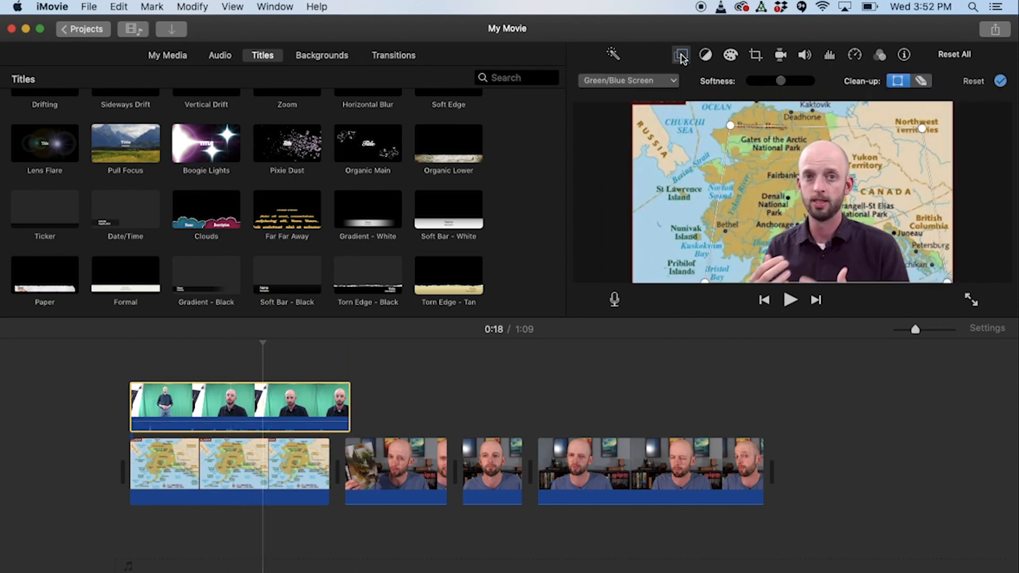
mouse_move(675, 84)
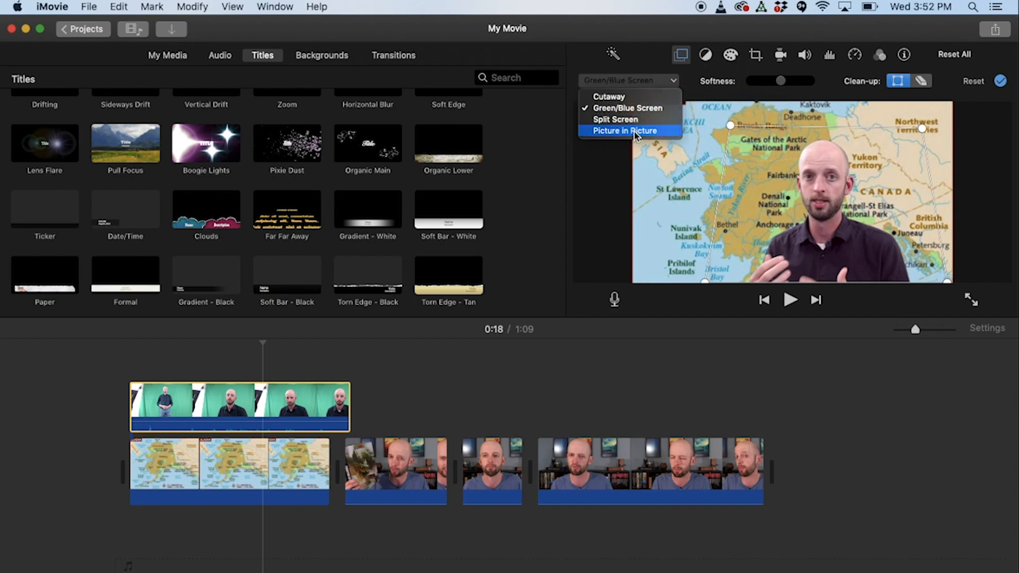
left_click(626, 131)
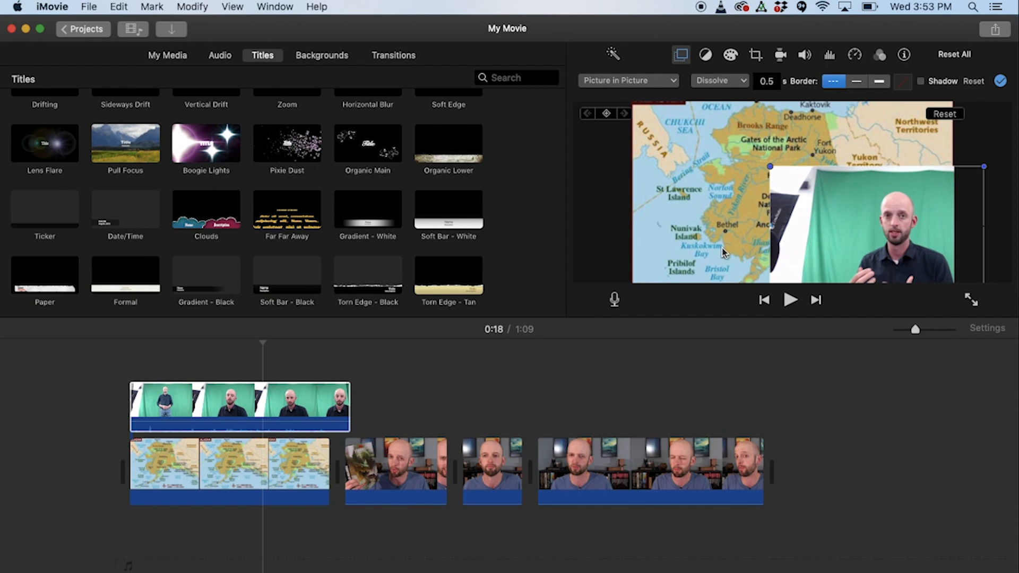
mouse_move(1007, 50)
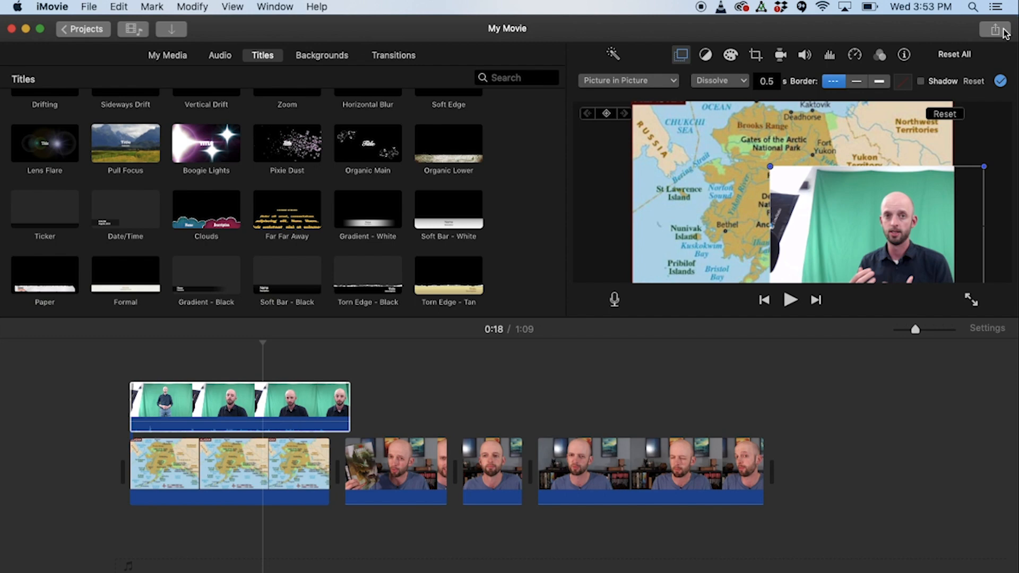
mouse_move(999, 31)
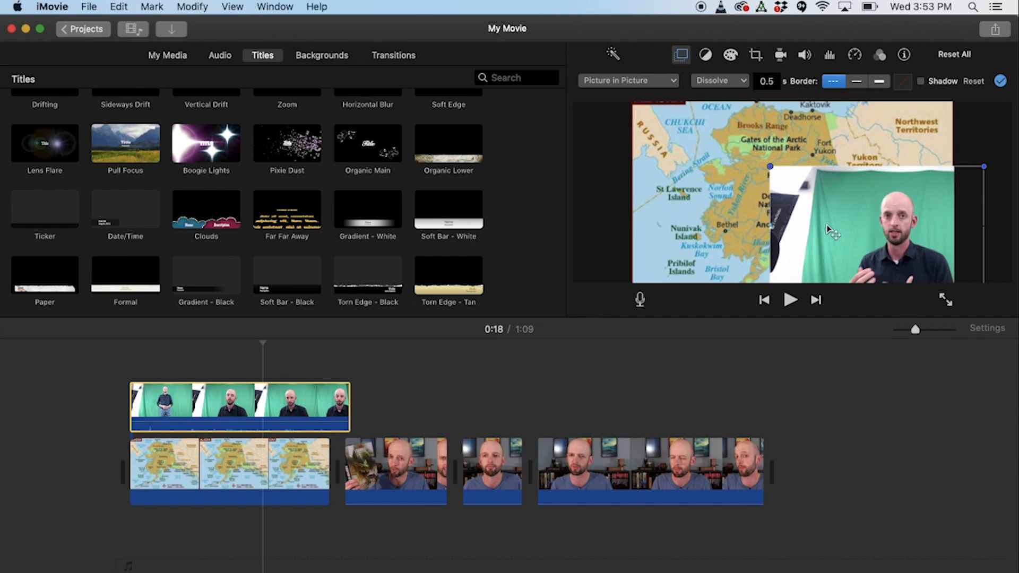
mouse_move(858, 192)
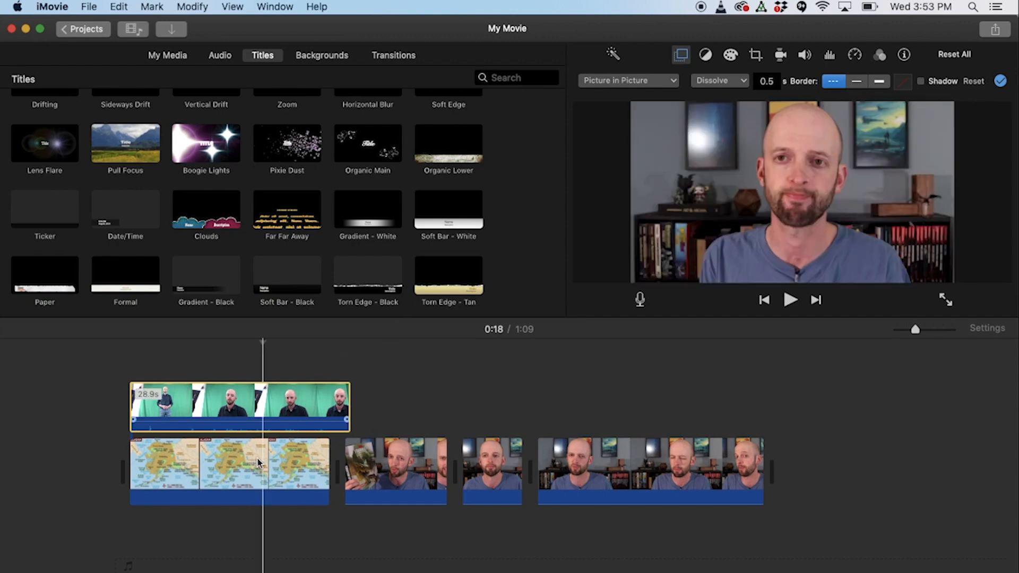
Preview the presenter inset over the map, then show the clip's Volume settings.
left_click(210, 406)
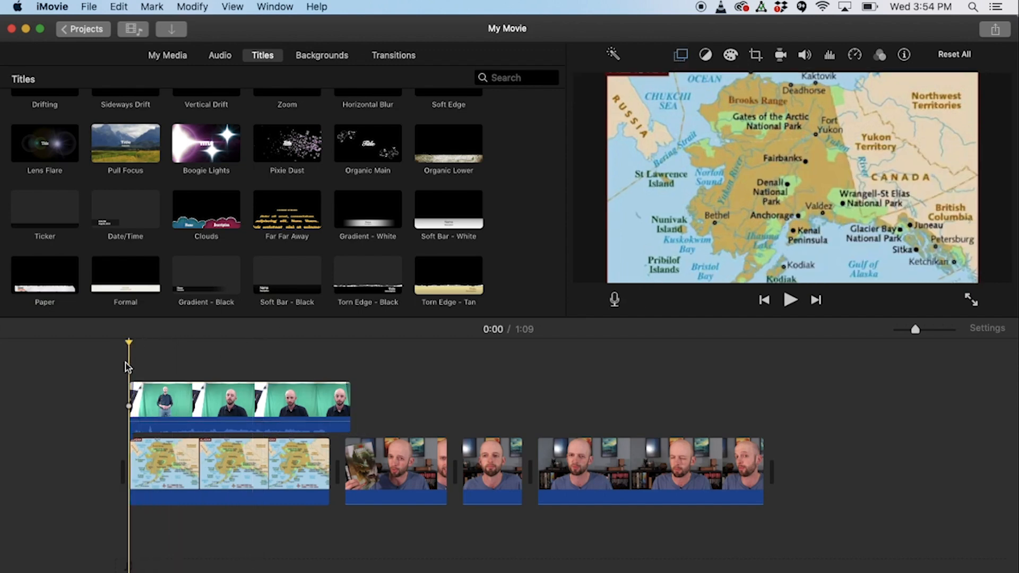
left_click(790, 299)
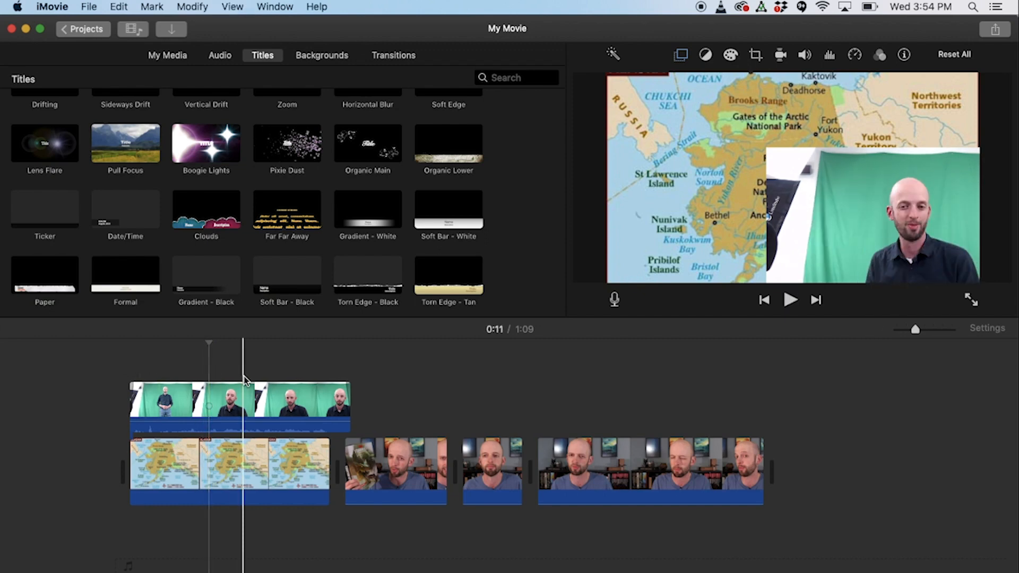
left_click(805, 55)
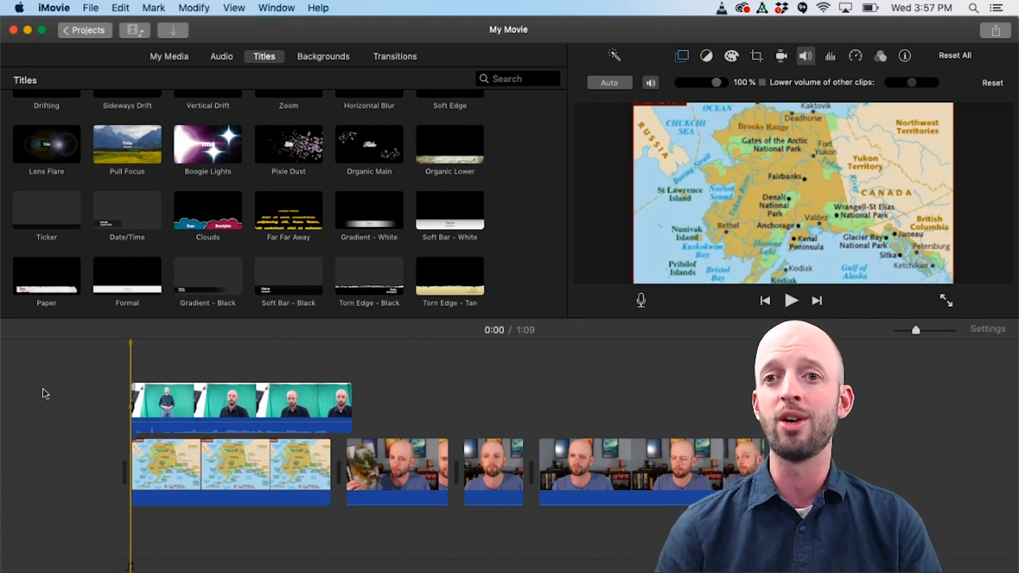
left_click(806, 55)
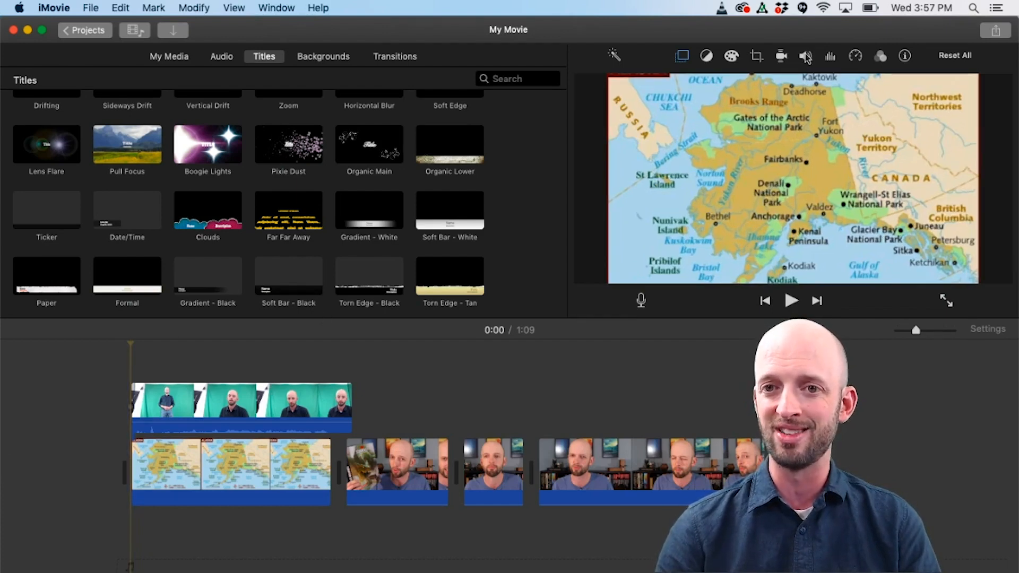
left_click(805, 56)
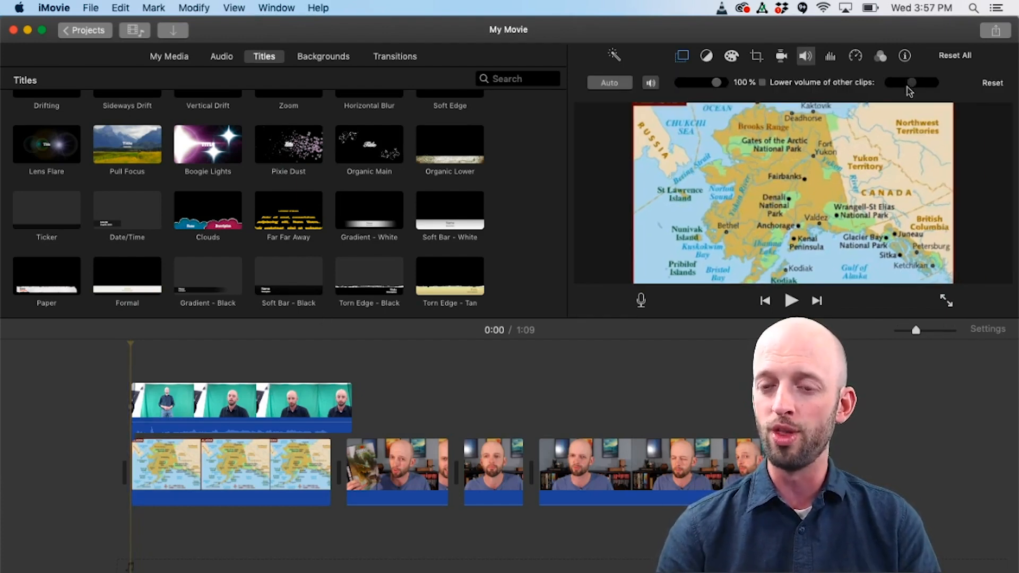
mouse_move(910, 84)
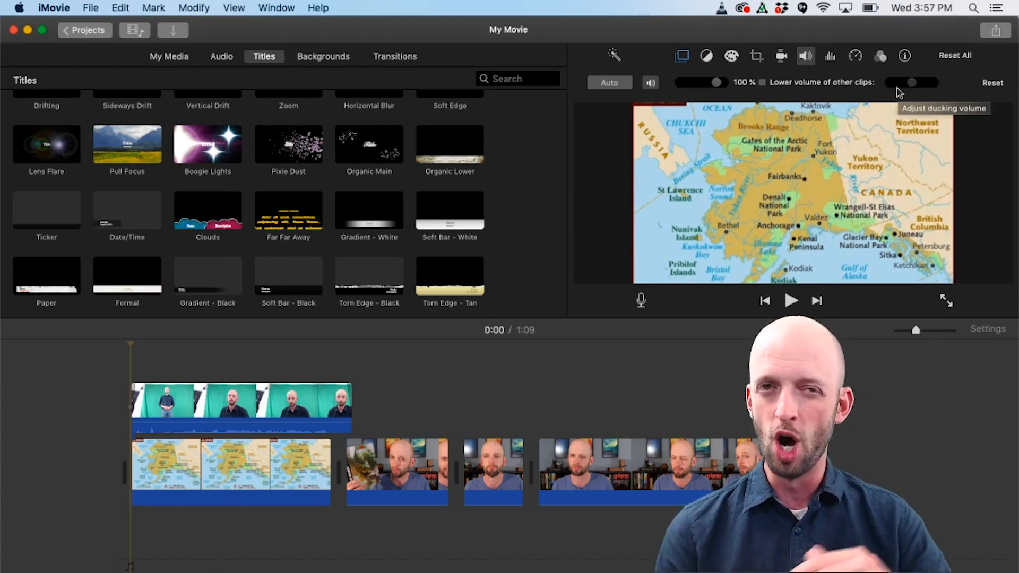